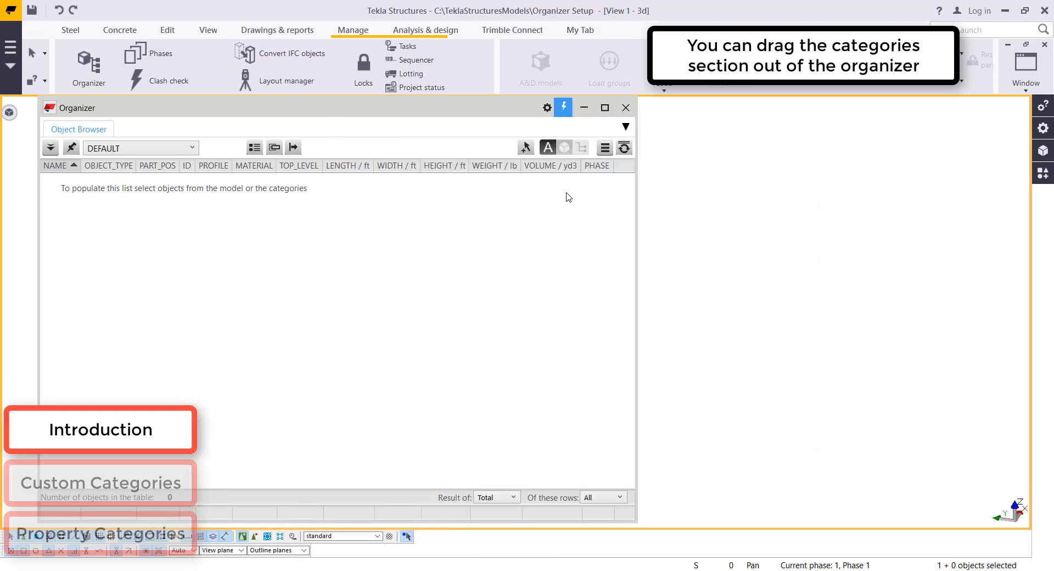
Show the Organizer categories and drag them out as a floating window
{"action": "left_click", "coordinate": [625, 126]}
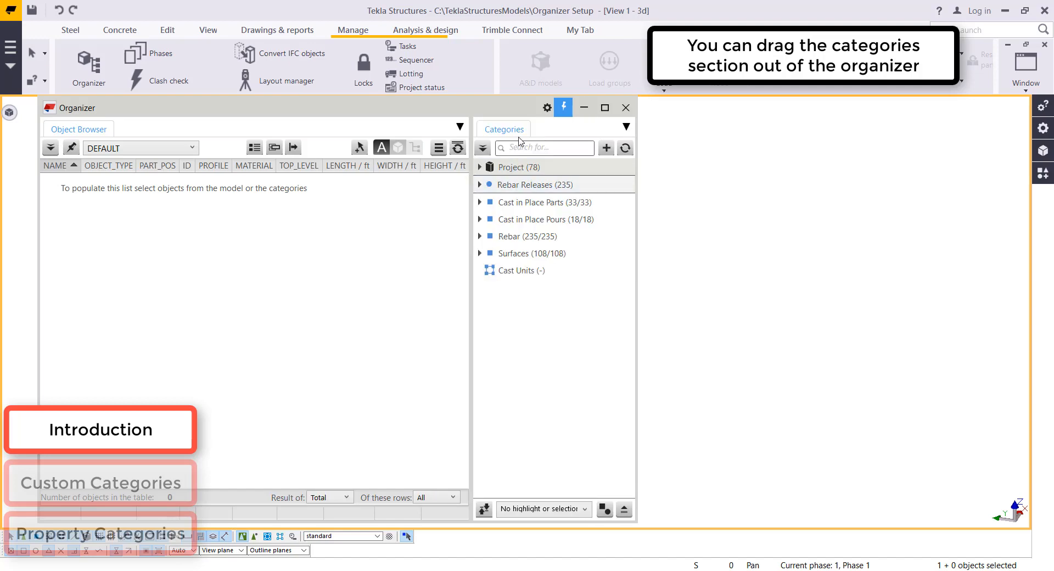
{"action": "left_click_drag", "start_coordinate": [504, 129], "coordinate": [807, 143]}
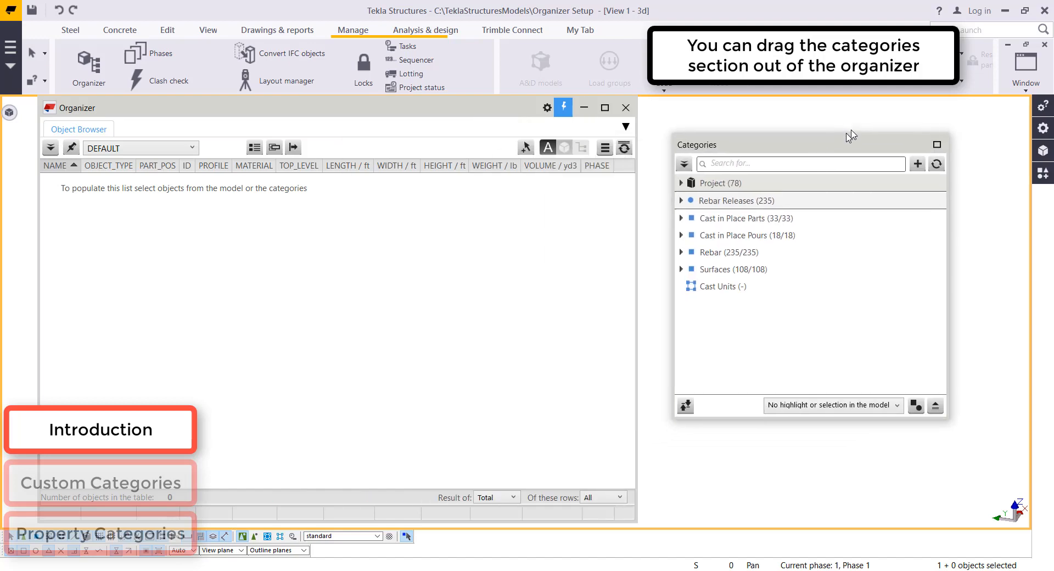
{"action": "left_click", "coordinate": [625, 108]}
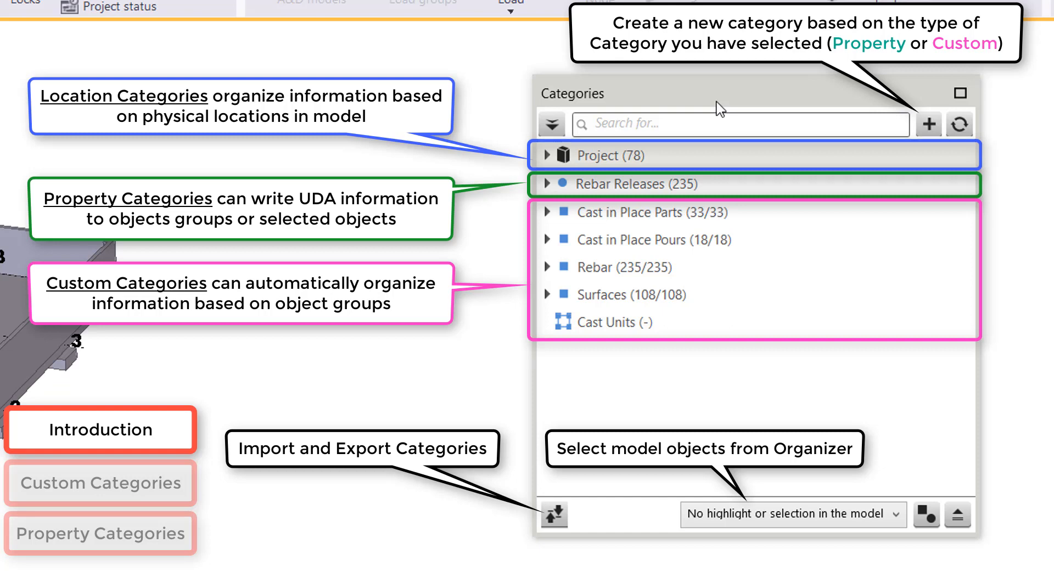
{"action": "mouse_move", "coordinate": [738, 93]}
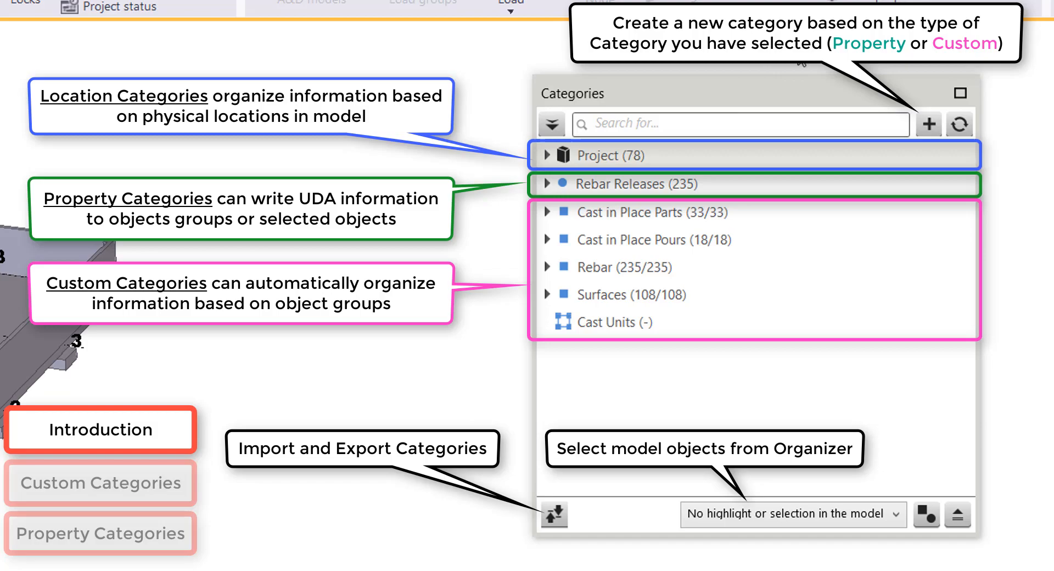
Select the new Custom Category and bring up its Category Properties dialog
{"action": "left_click", "coordinate": [99, 481]}
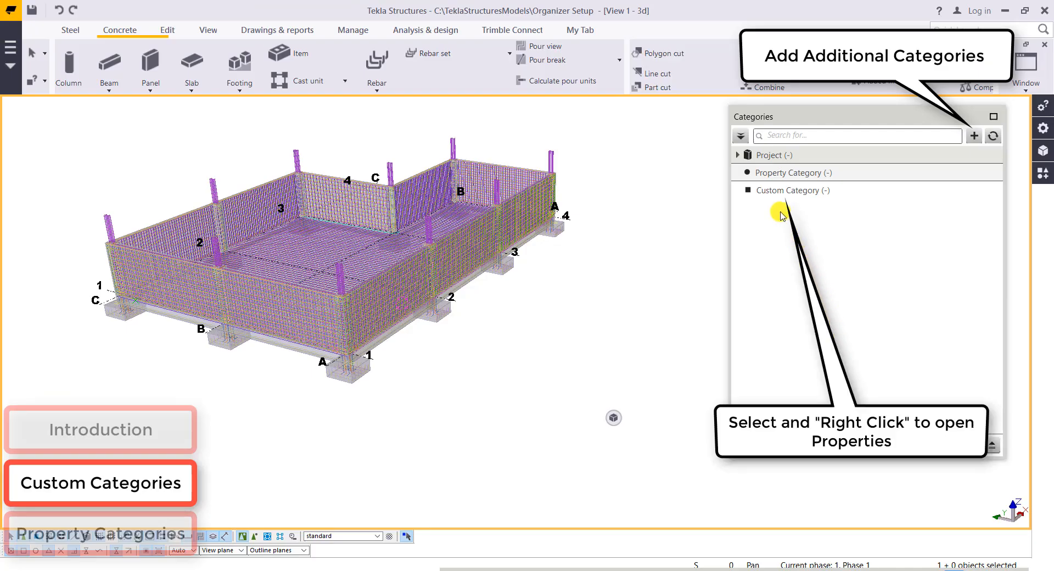
{"action": "right_click", "coordinate": [791, 190]}
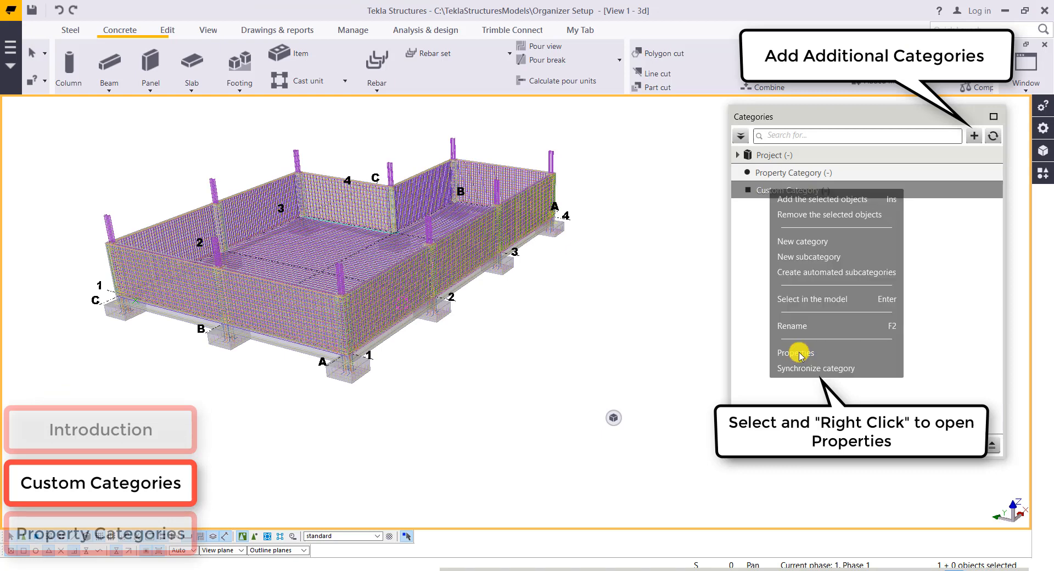
{"action": "left_click", "coordinate": [795, 352]}
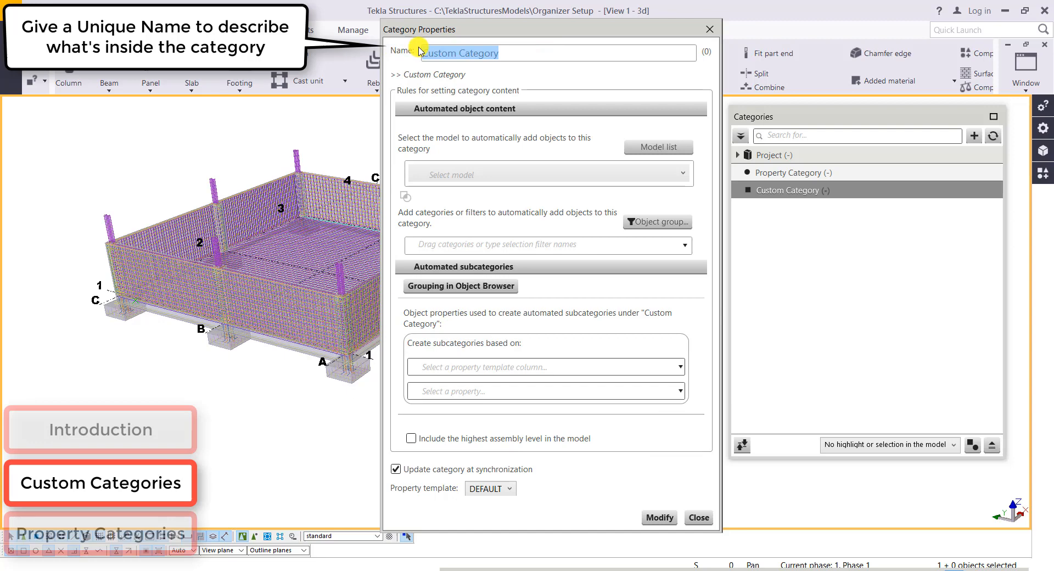
Name it Cast in Place Parts, source from the model with Concrete_All, CIP Parts template, subcategories by NAME
{"action": "type", "text": "Cast in Place Par"}
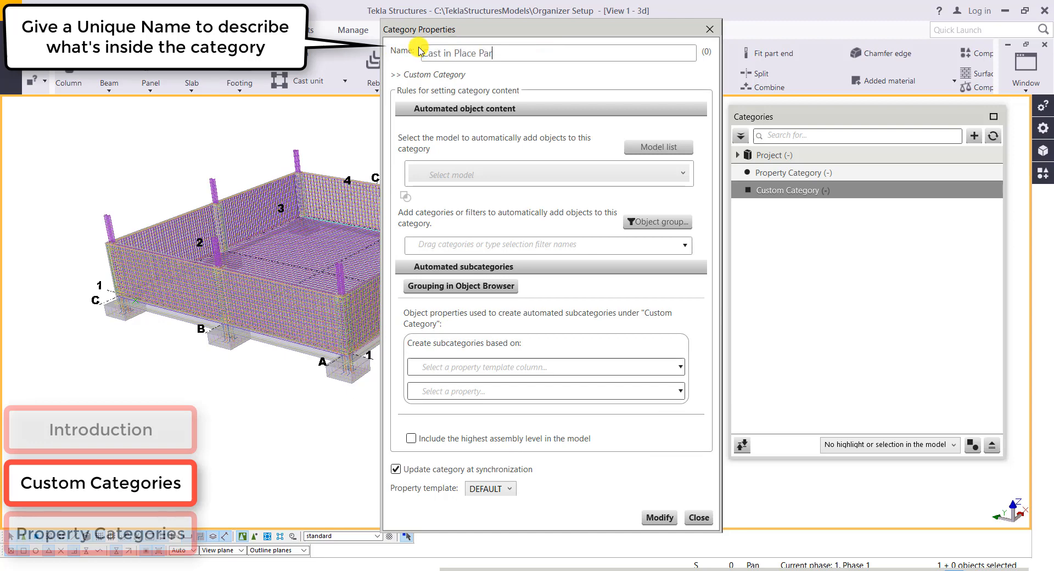
{"action": "type", "text": "ts"}
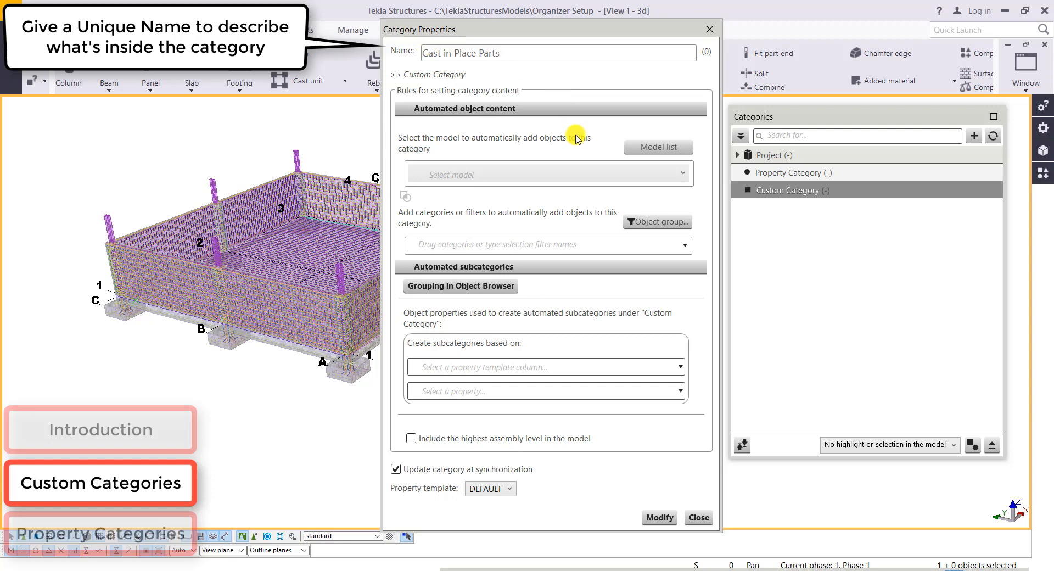
{"action": "left_click", "coordinate": [546, 174]}
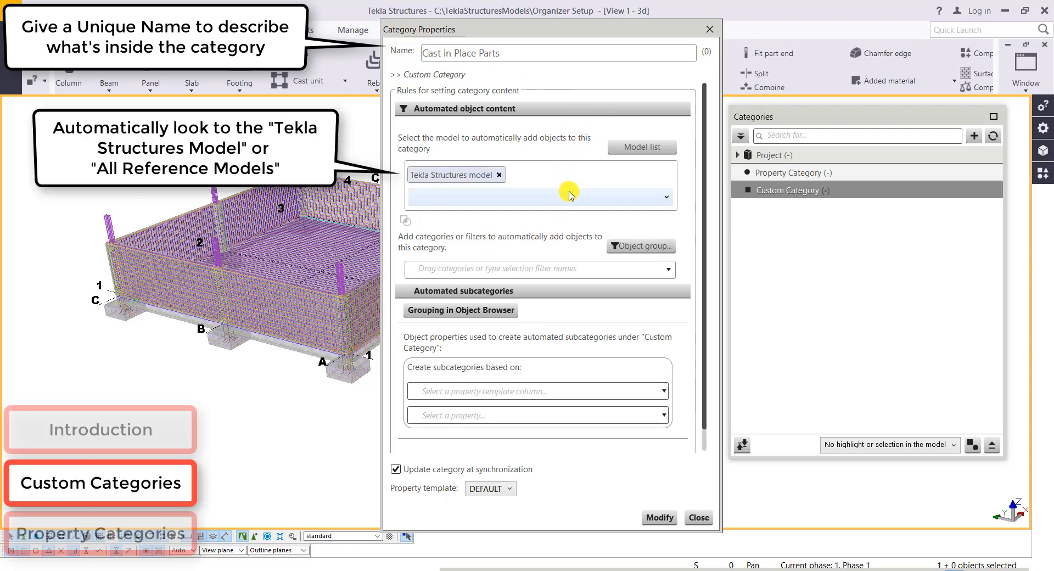
{"action": "left_click", "coordinate": [666, 269]}
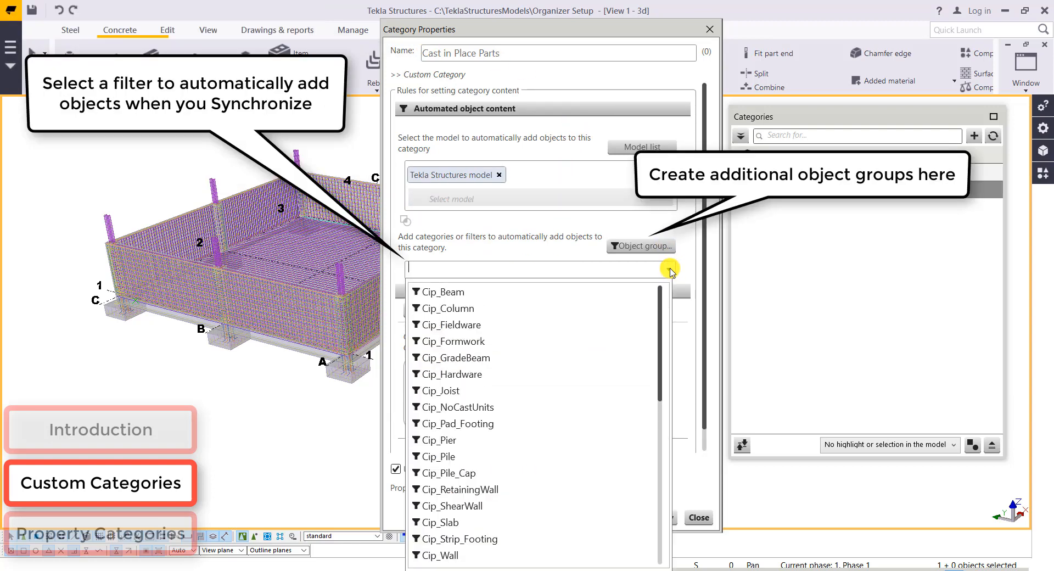
{"action": "scroll", "scroll_direction": "down", "scroll_amount": 3}
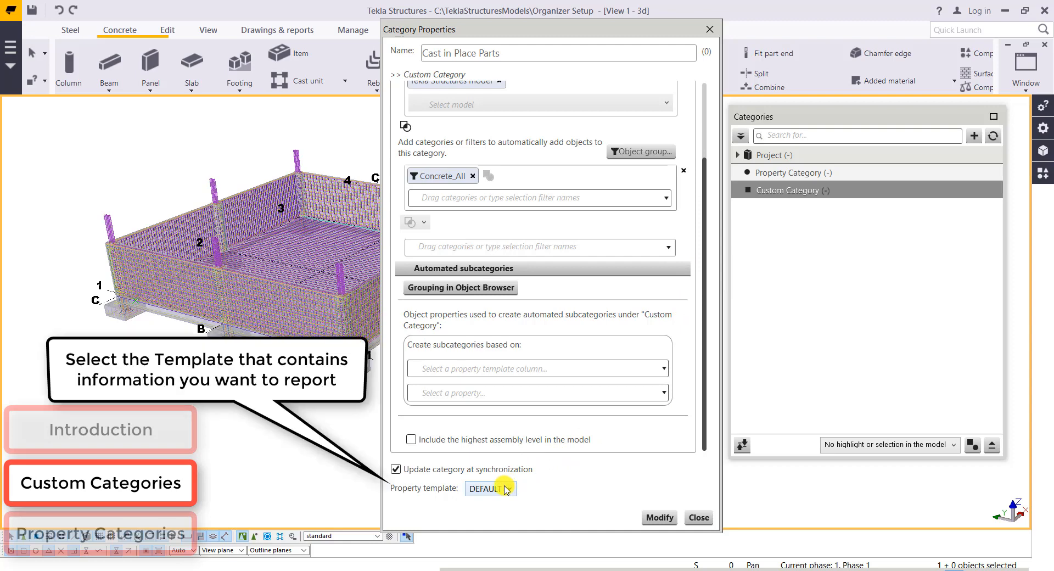
{"action": "left_click", "coordinate": [488, 488]}
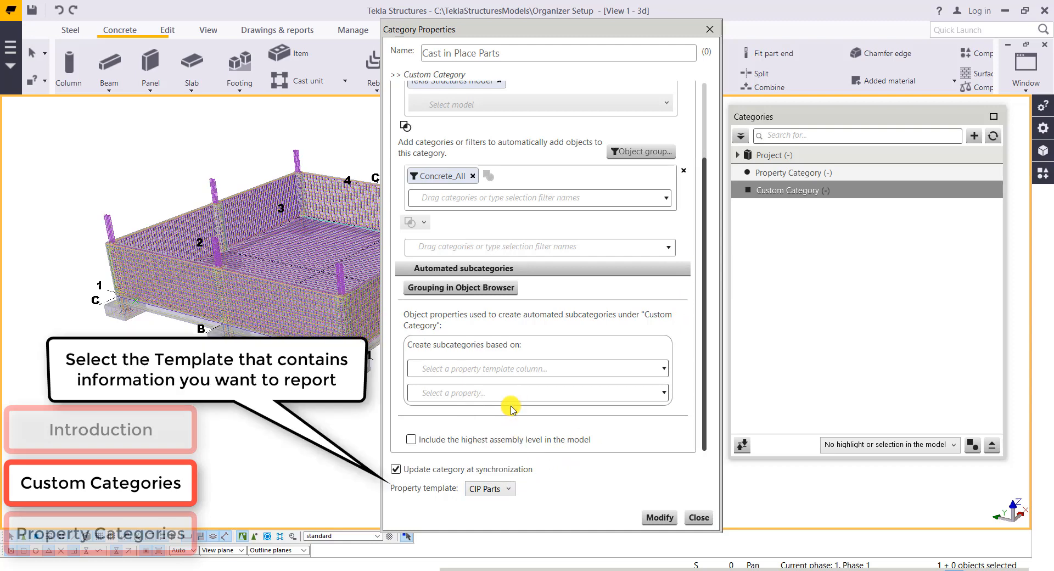
{"action": "mouse_move", "coordinate": [670, 246]}
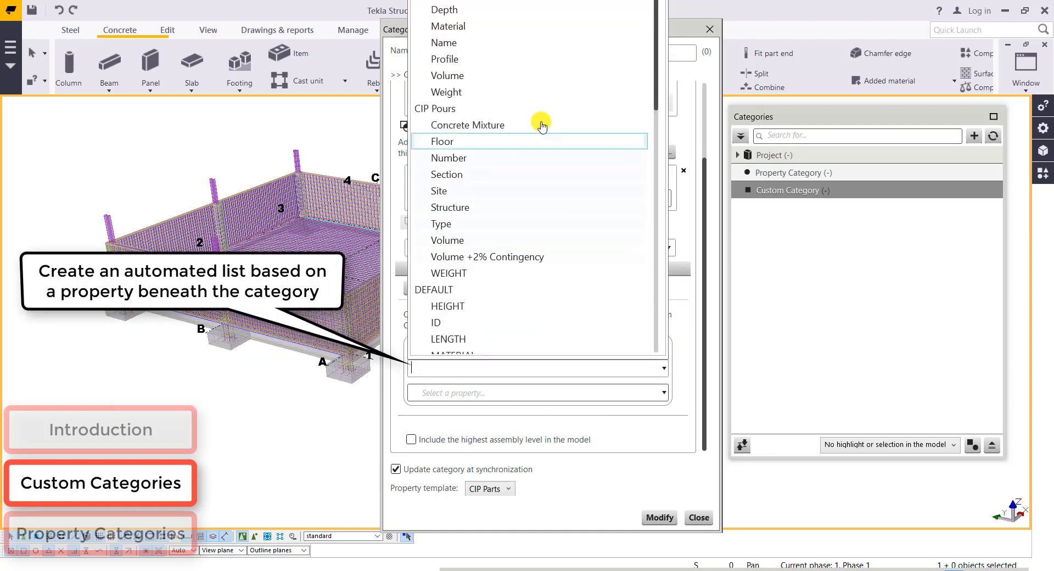
{"action": "mouse_move", "coordinate": [444, 43]}
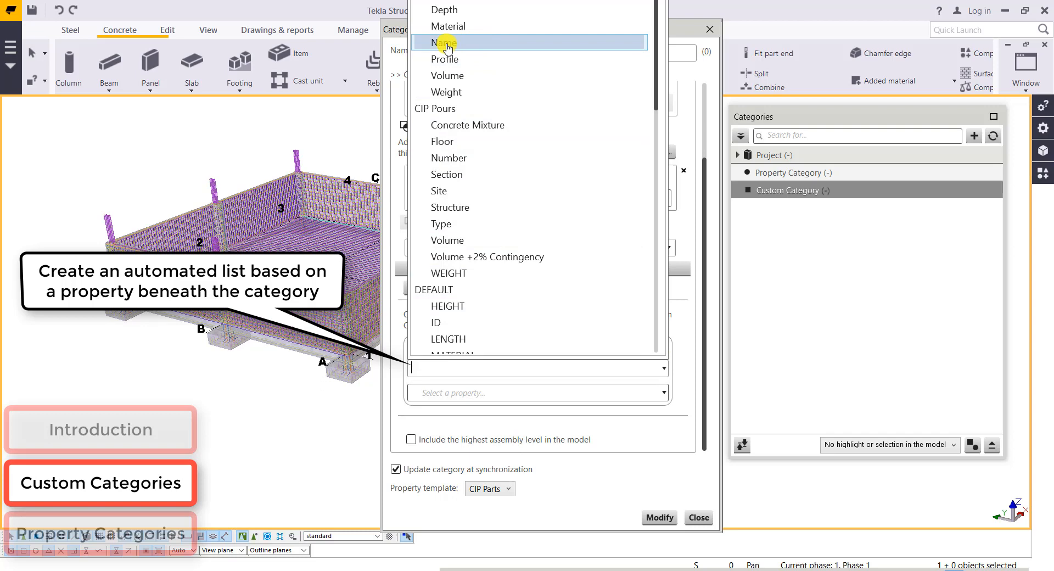
{"action": "left_click", "coordinate": [445, 43]}
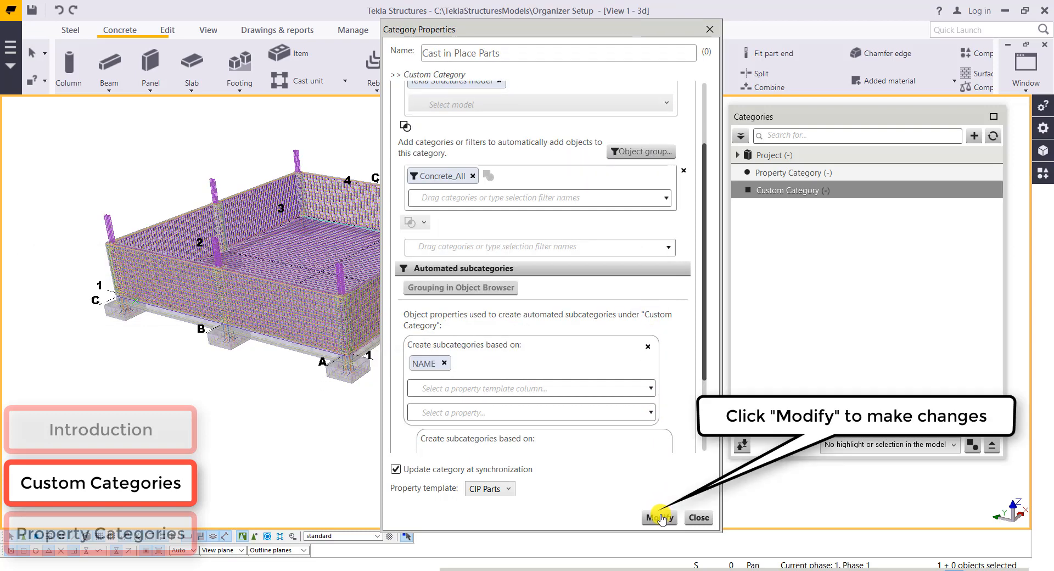
{"action": "mouse_move", "coordinate": [630, 306]}
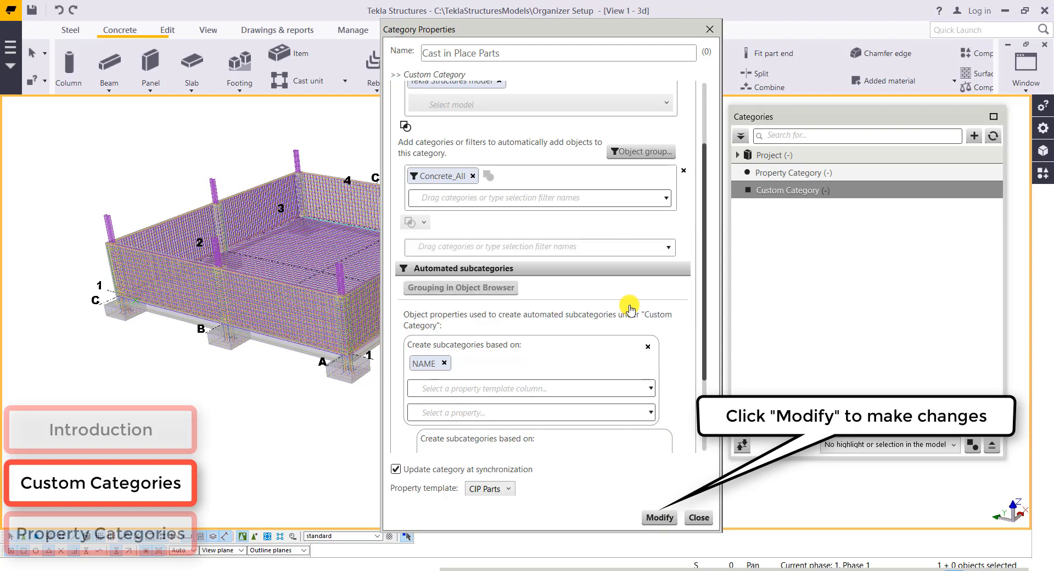
Close the settings, synchronize the categories and expand Cast in Place Parts
{"action": "left_click", "coordinate": [659, 518]}
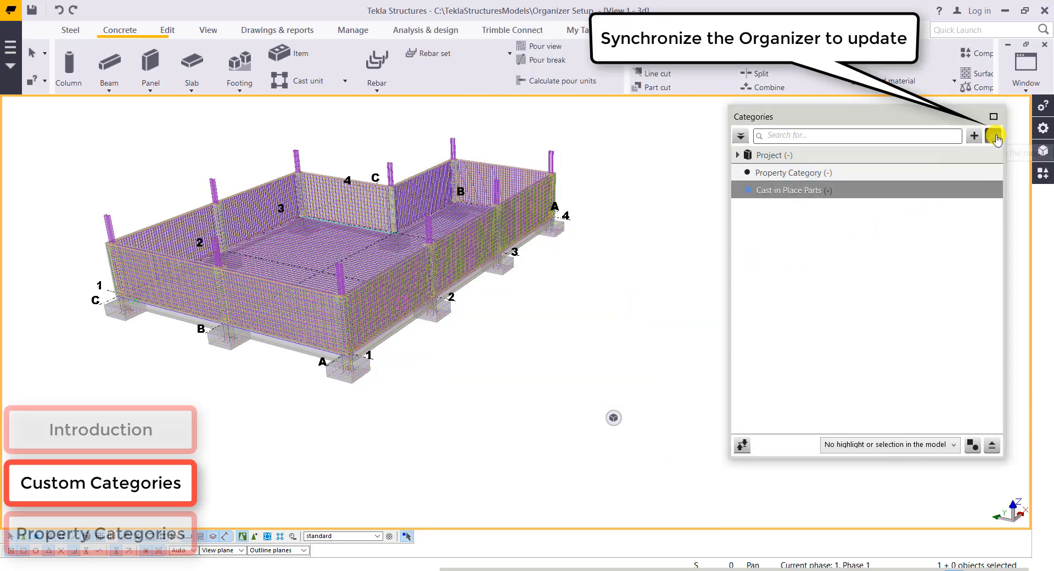
{"action": "left_click", "coordinate": [995, 135]}
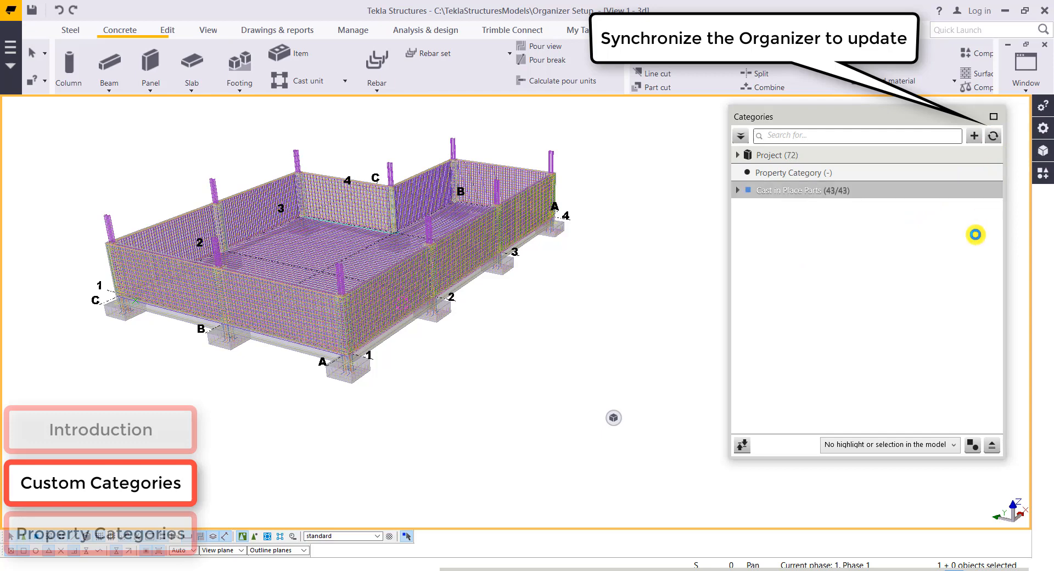
{"action": "left_click", "coordinate": [738, 190]}
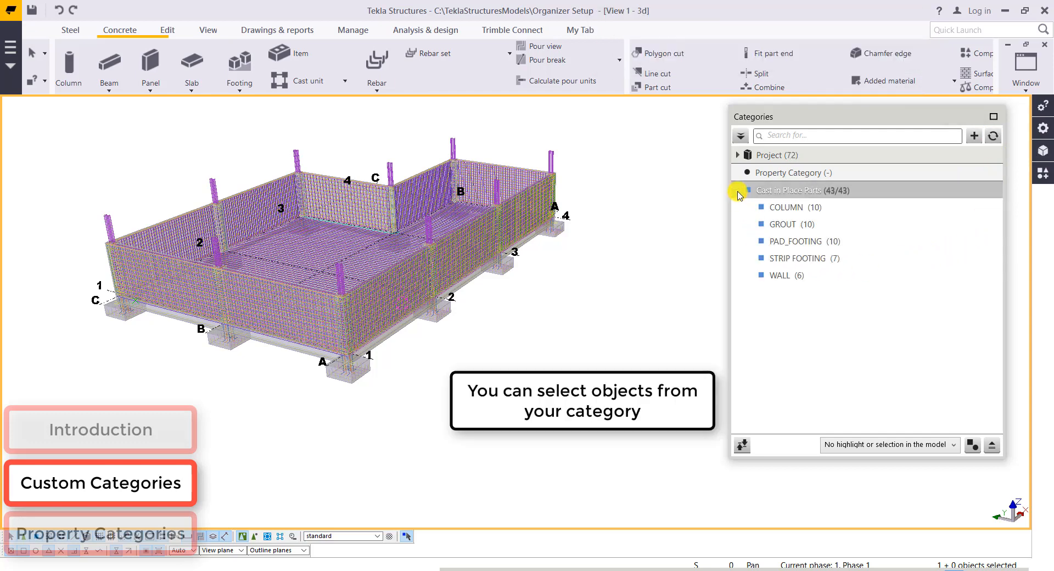
{"action": "mouse_move", "coordinate": [674, 198]}
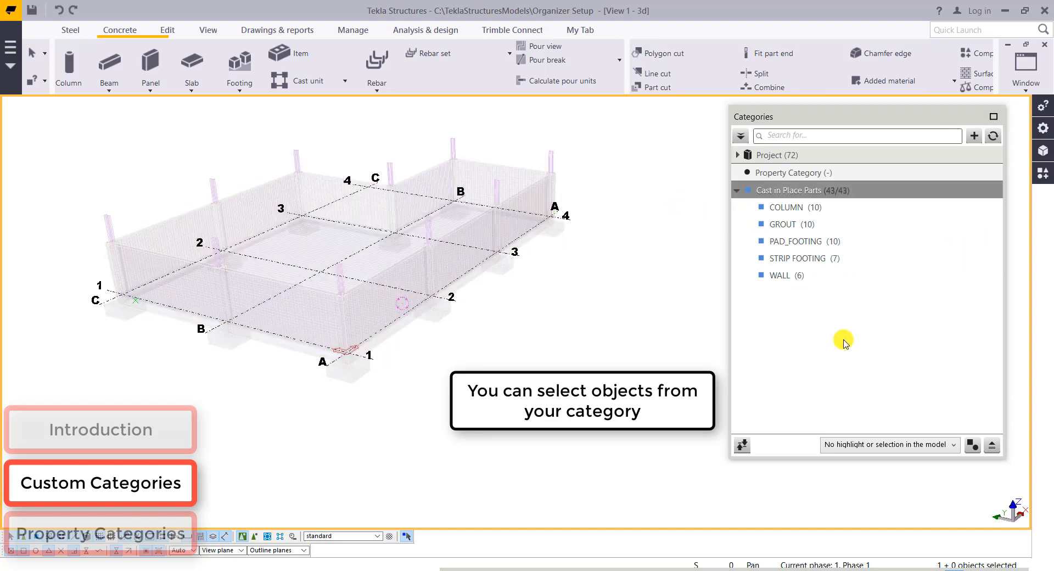
Set picks to select model objects and select the COLUMN, GROUT, STRIP FOOTING and WALL subcategories
{"action": "left_click", "coordinate": [888, 445]}
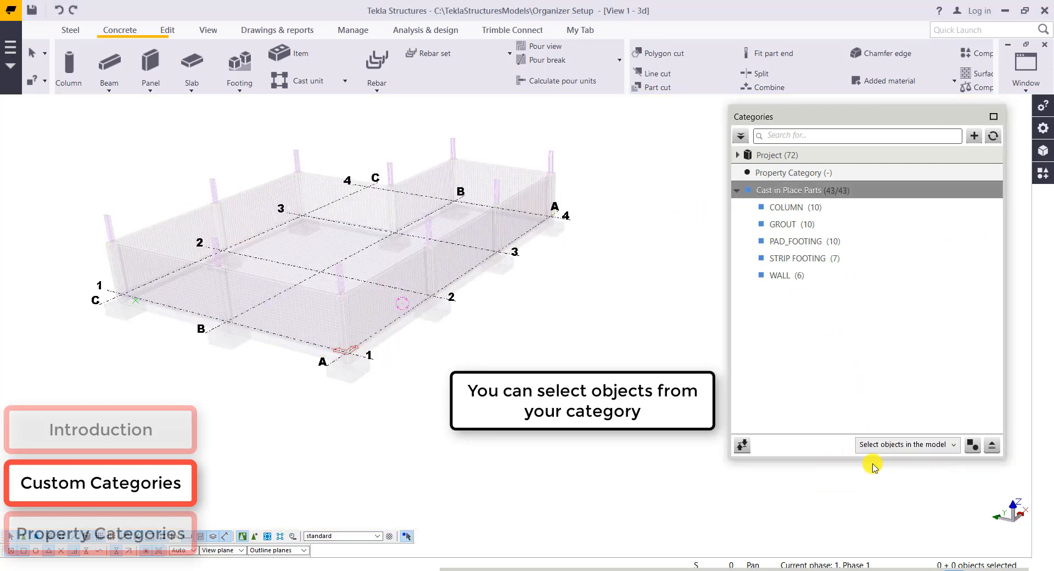
{"action": "left_click", "coordinate": [786, 208]}
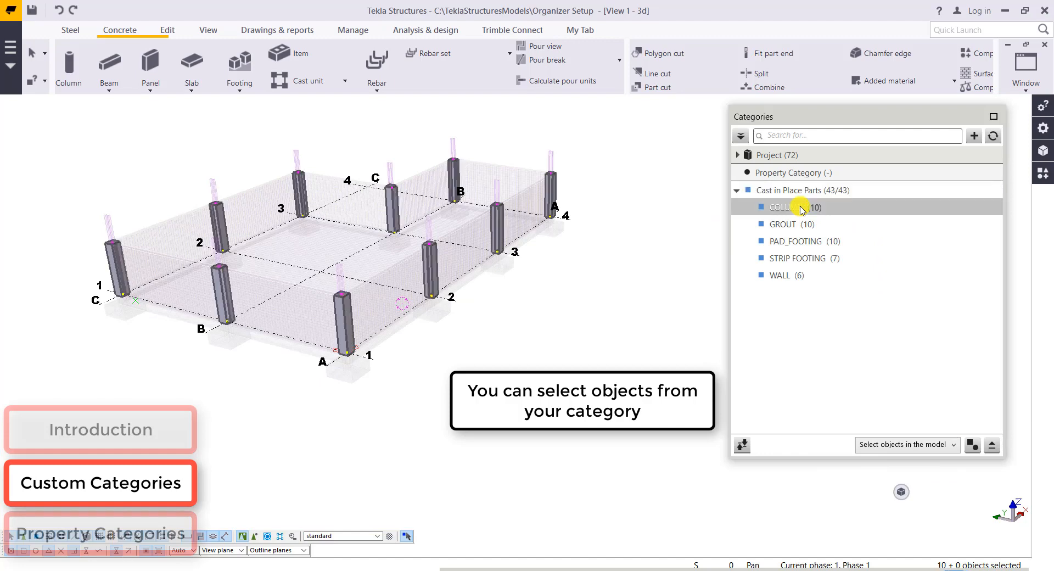
{"action": "left_click", "coordinate": [796, 240]}
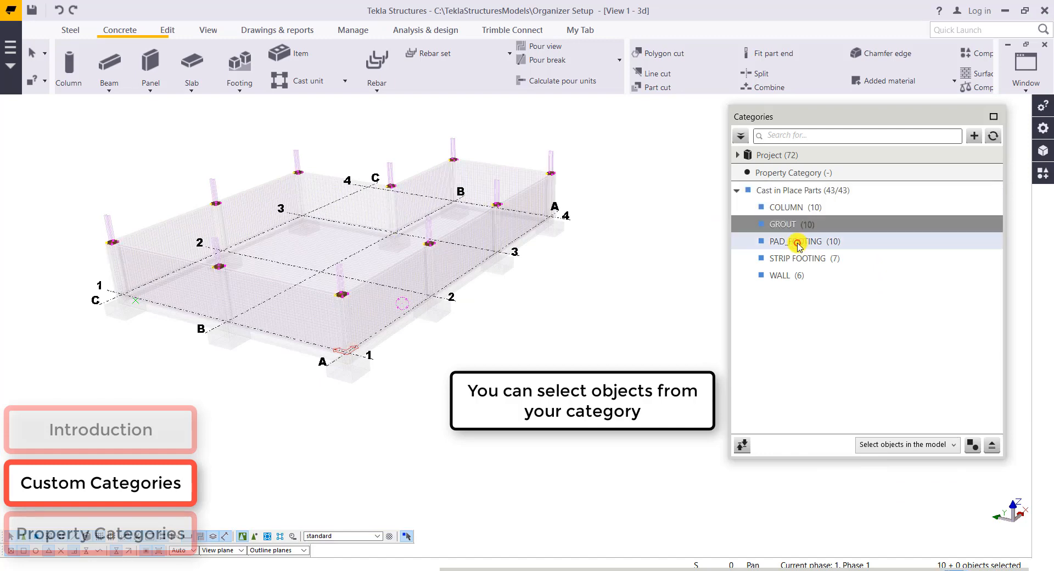
{"action": "left_click", "coordinate": [782, 276]}
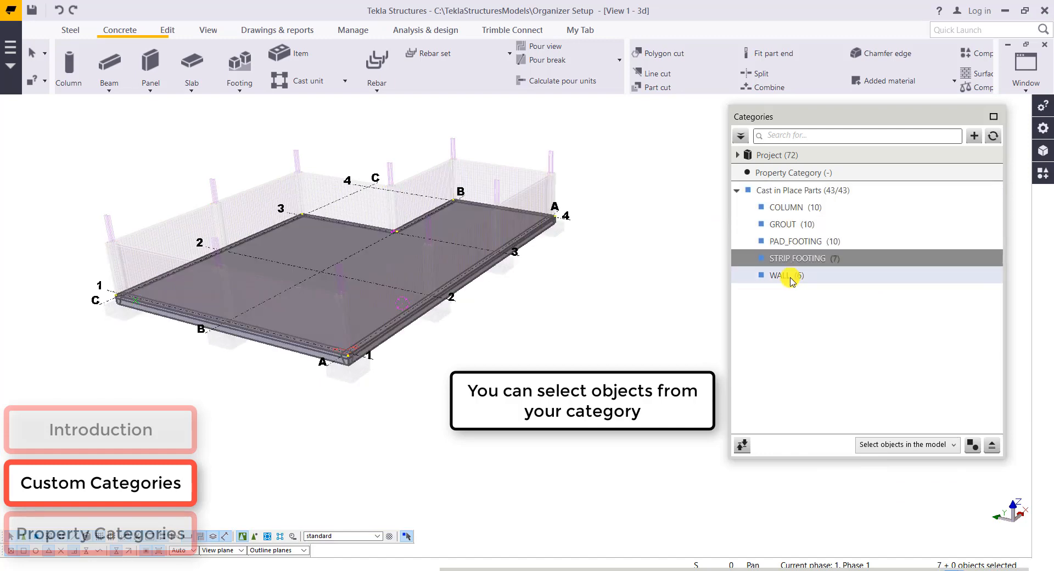
{"action": "left_click", "coordinate": [781, 276]}
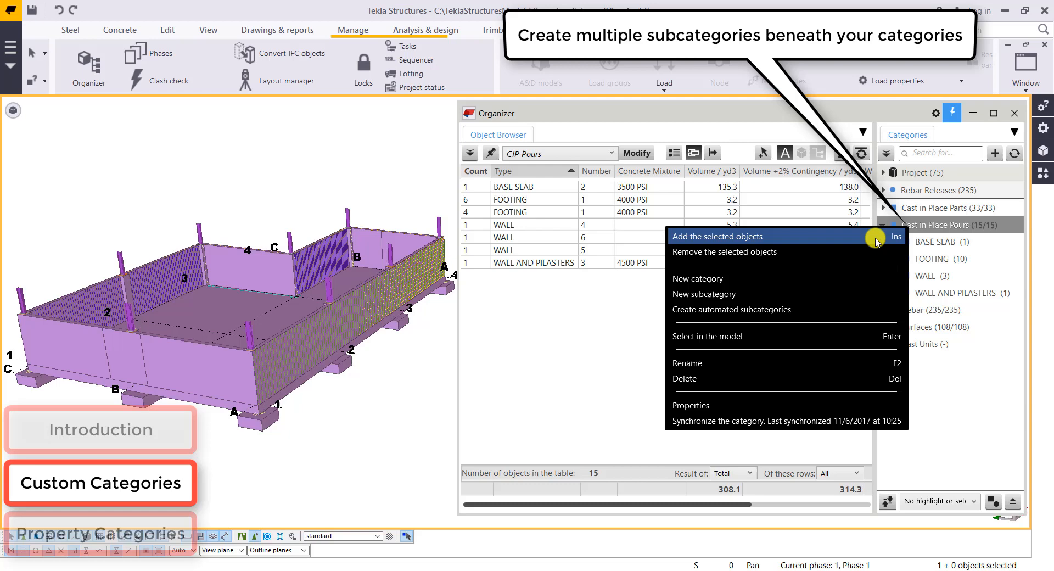
Create a Cast in Place Pours subcategory named Pour Over Daily Max (60 CY) and start its object group
{"action": "left_click", "coordinate": [702, 294]}
{"action": "type", "text": "Pour OV"}
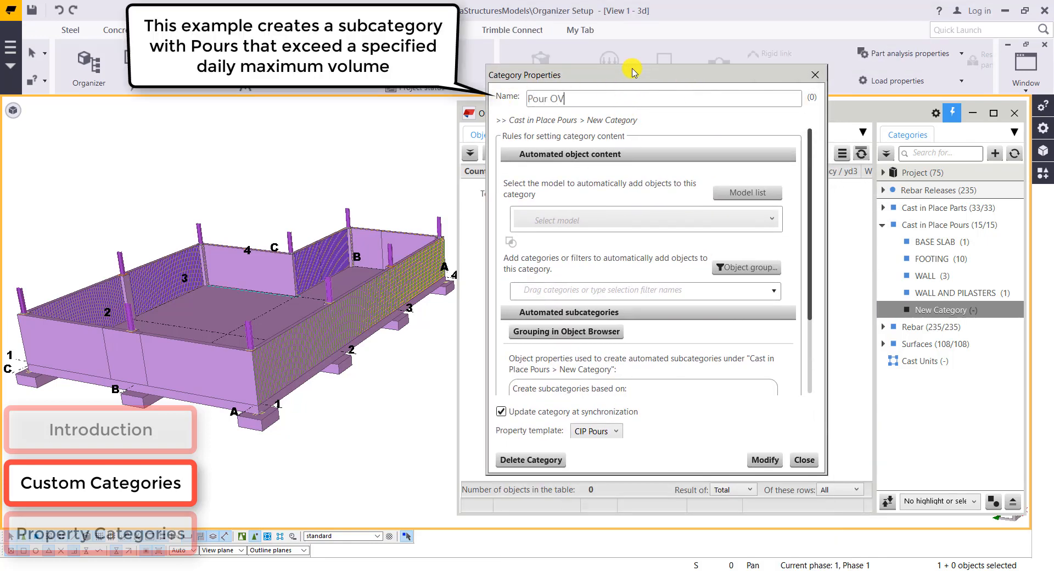
{"action": "type", "text": "er"}
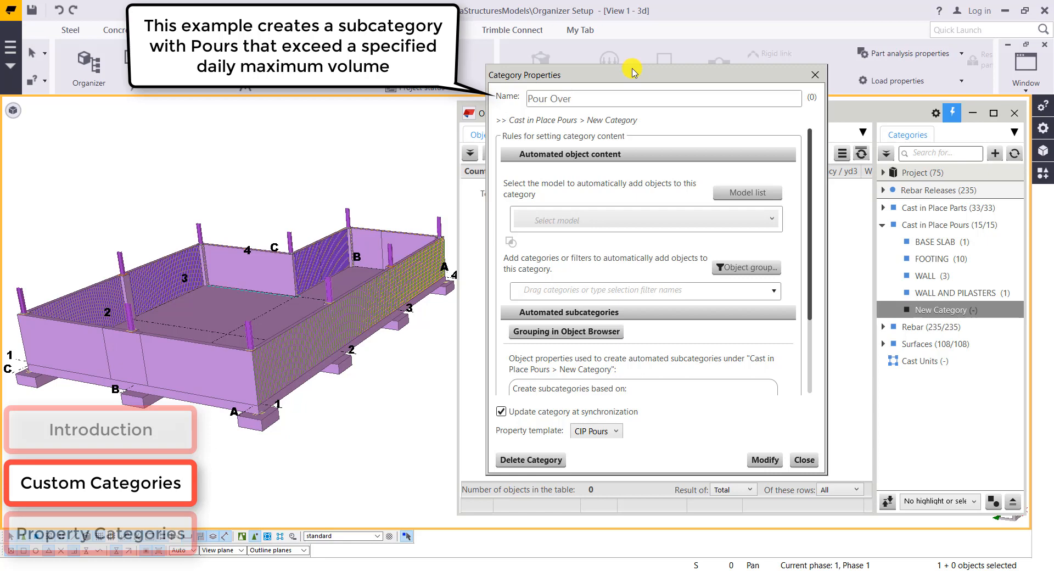
{"action": "type", "text": "Daily Ma"}
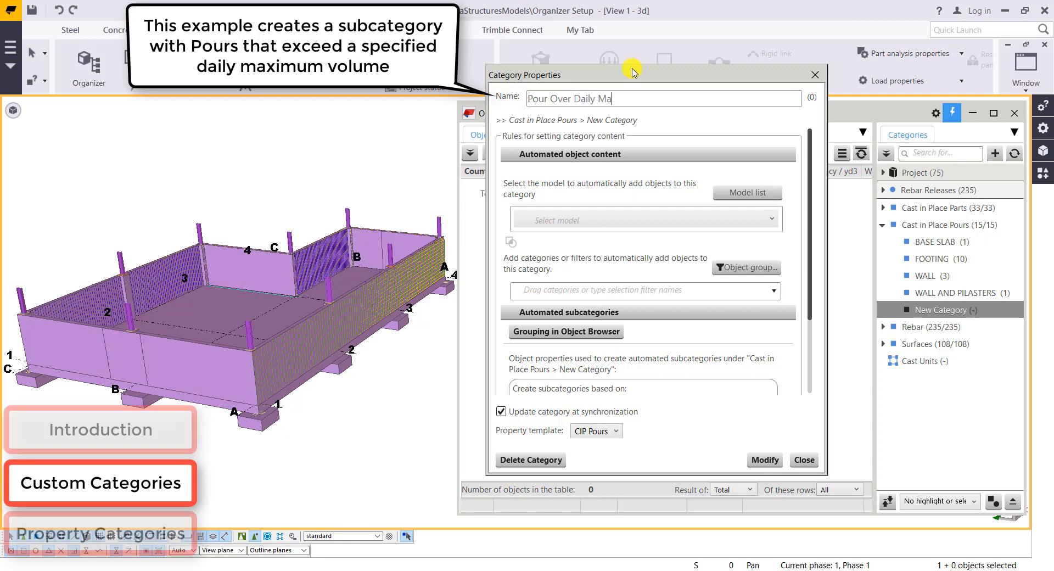
{"action": "type", "text": "x ("}
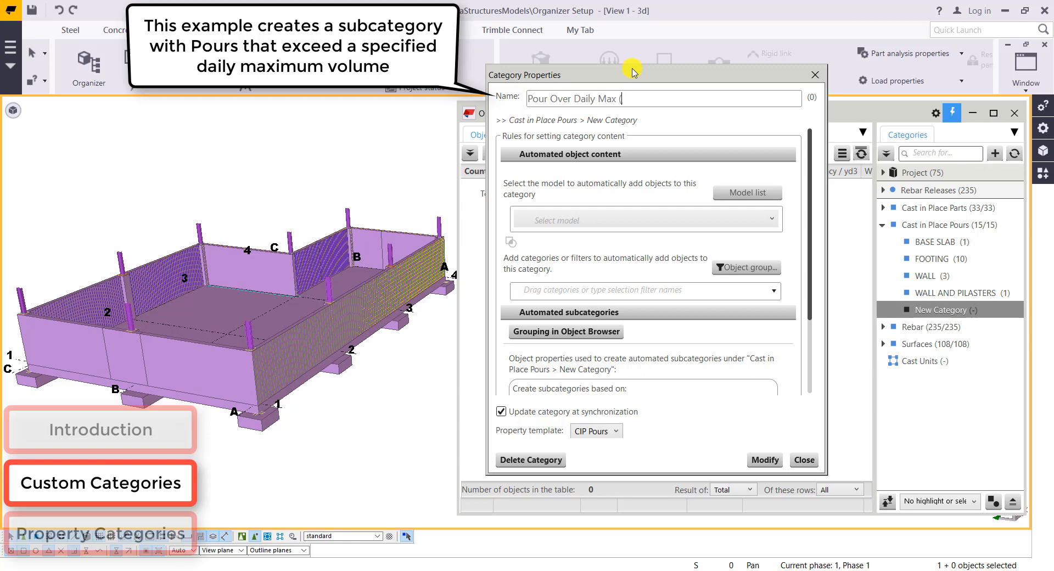
{"action": "type", "text": "60 CY"}
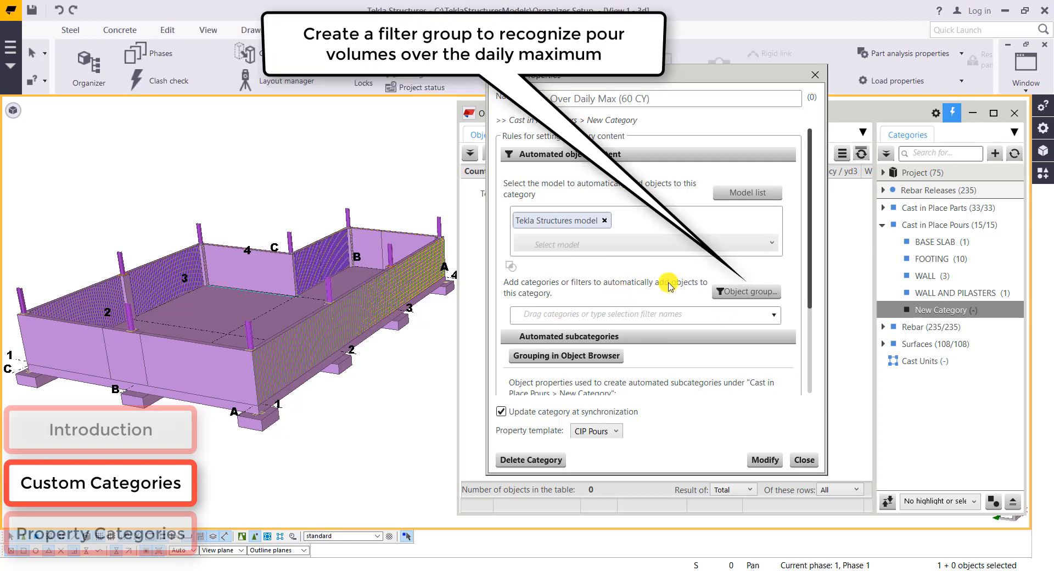
{"action": "mouse_move", "coordinate": [741, 297]}
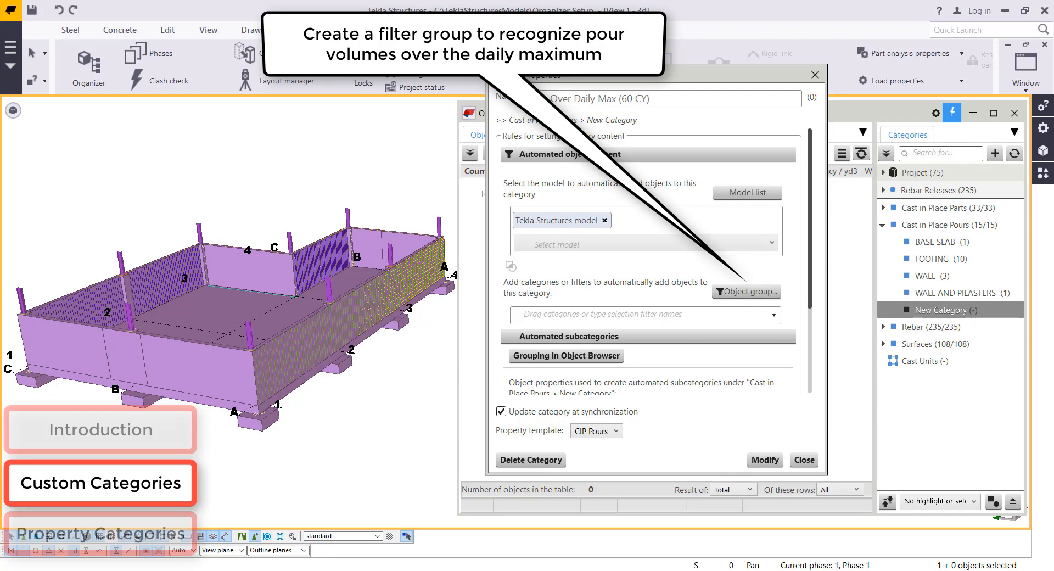
{"action": "left_click", "coordinate": [745, 292]}
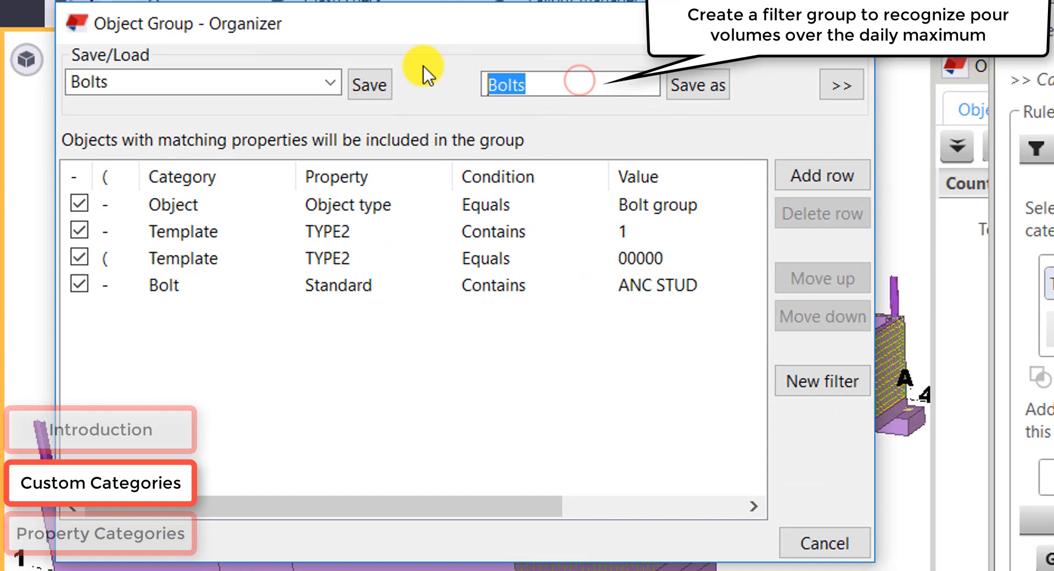
Save the filter under the name Pour over 60 yd
{"action": "type", "text": "Pour"}
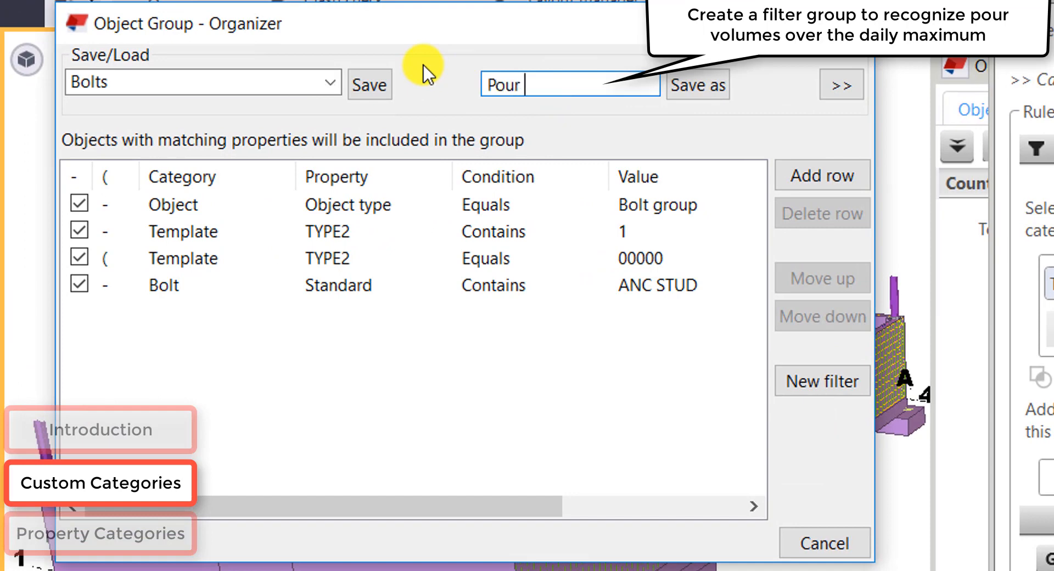
{"action": "type", "text": "over 6"}
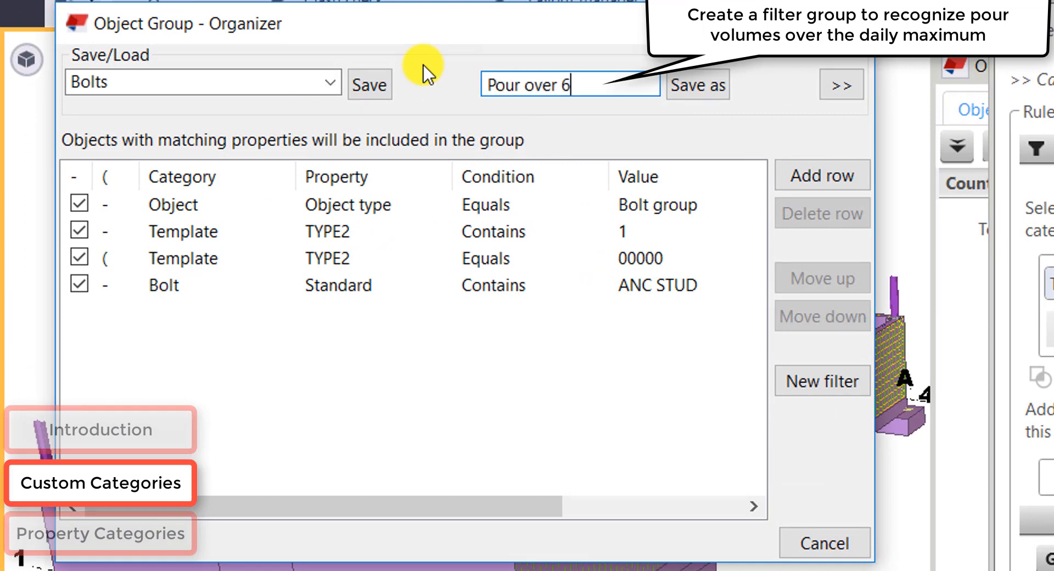
{"action": "type", "text": "0yd"}
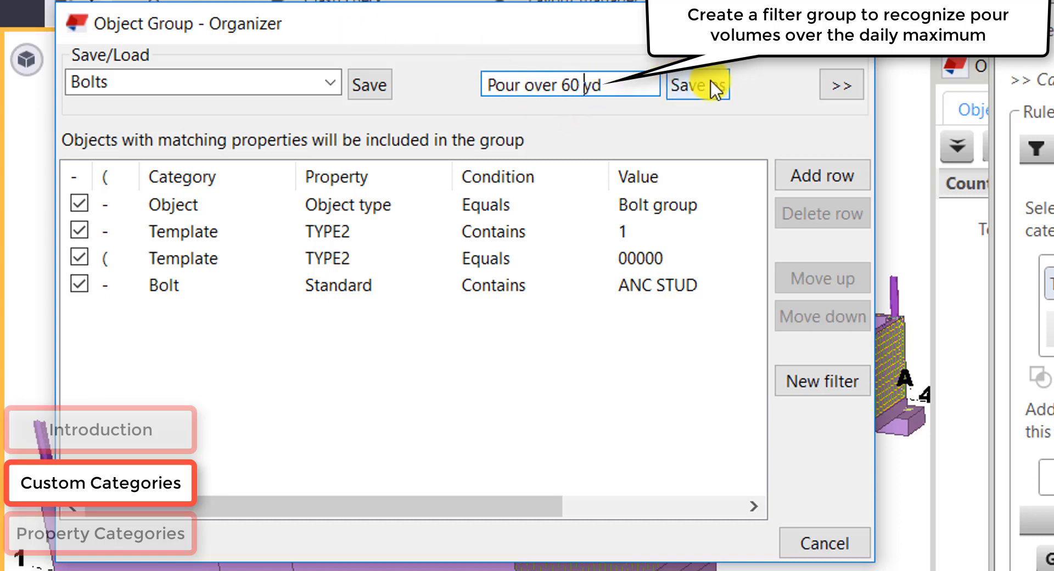
{"action": "left_click", "coordinate": [698, 85]}
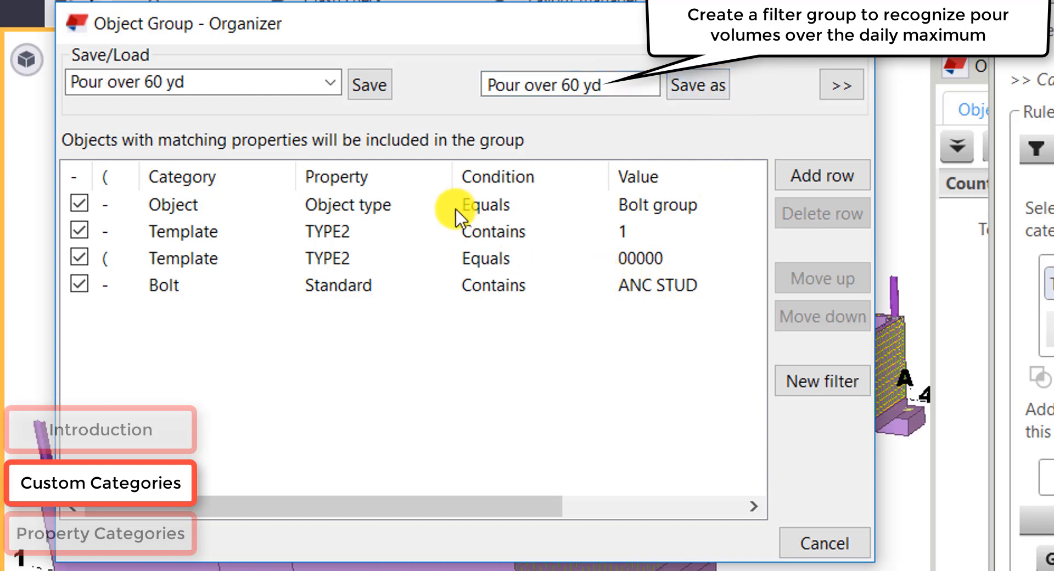
Set the rules to Object type Equals Pour object and VOLUME Greater or equal 1620
{"action": "left_click", "coordinate": [672, 204]}
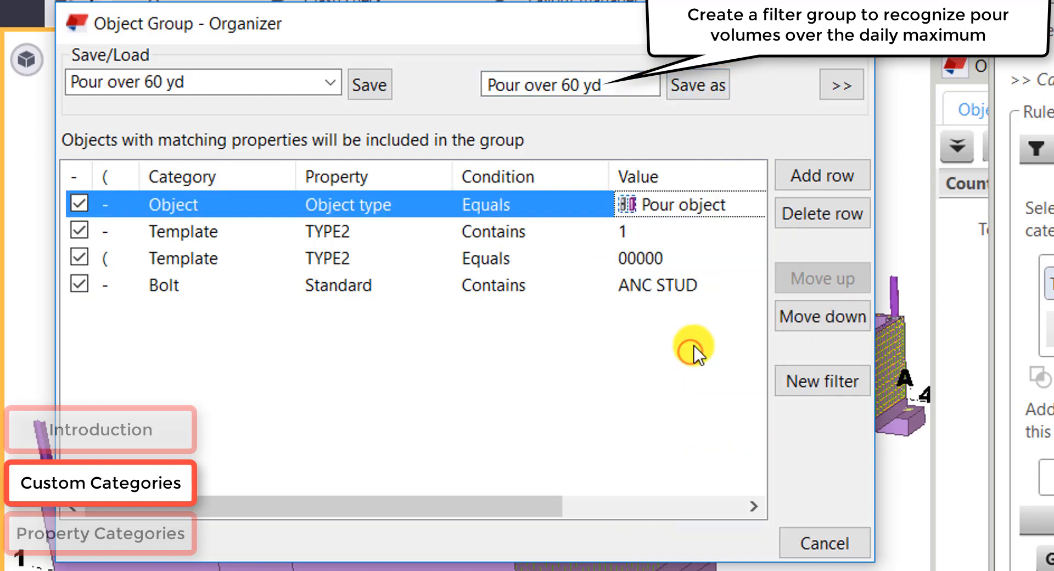
{"action": "left_click", "coordinate": [822, 213]}
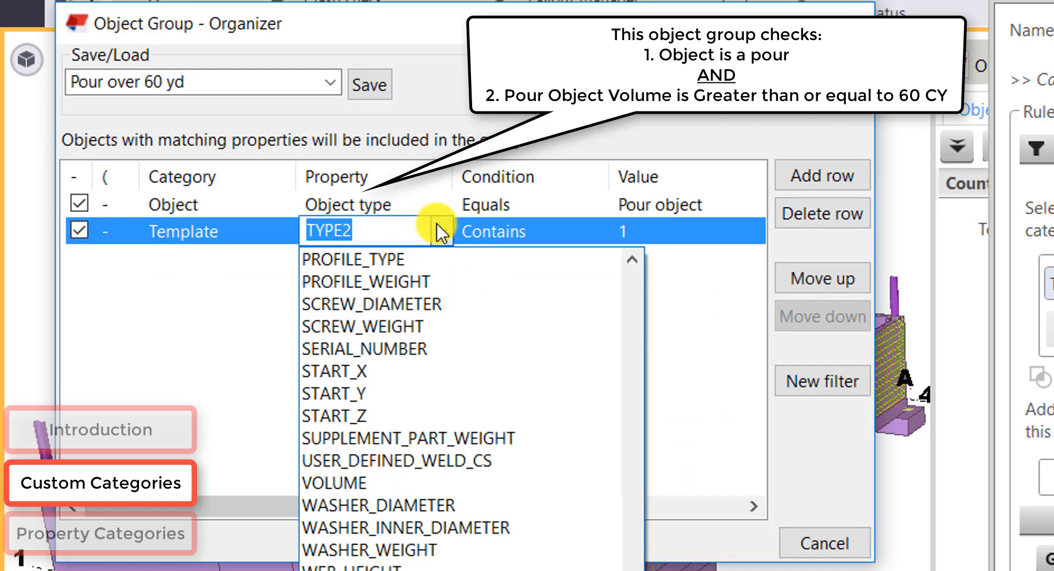
{"action": "type", "text": "volu"}
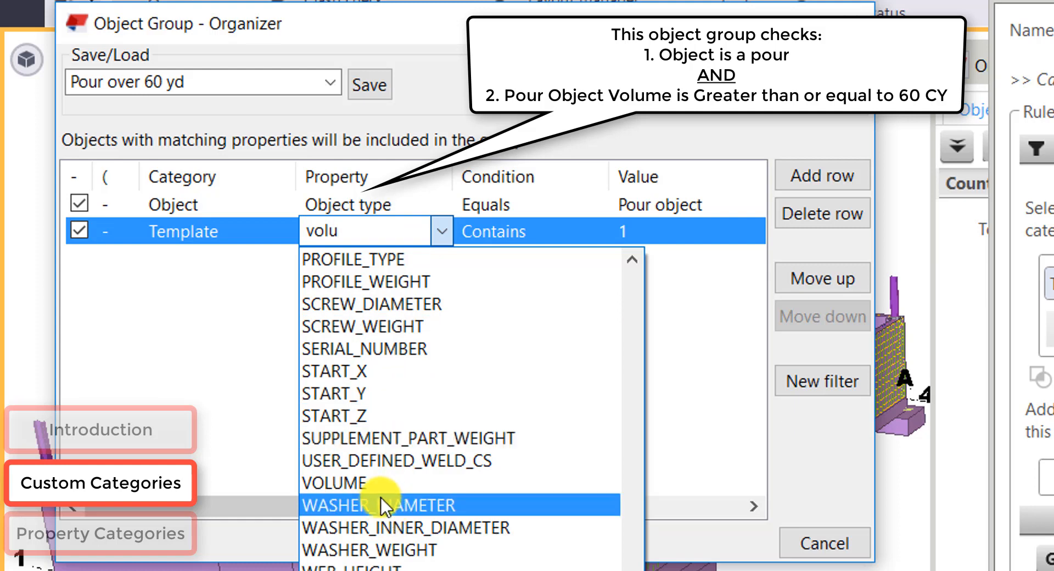
{"action": "left_click", "coordinate": [331, 482]}
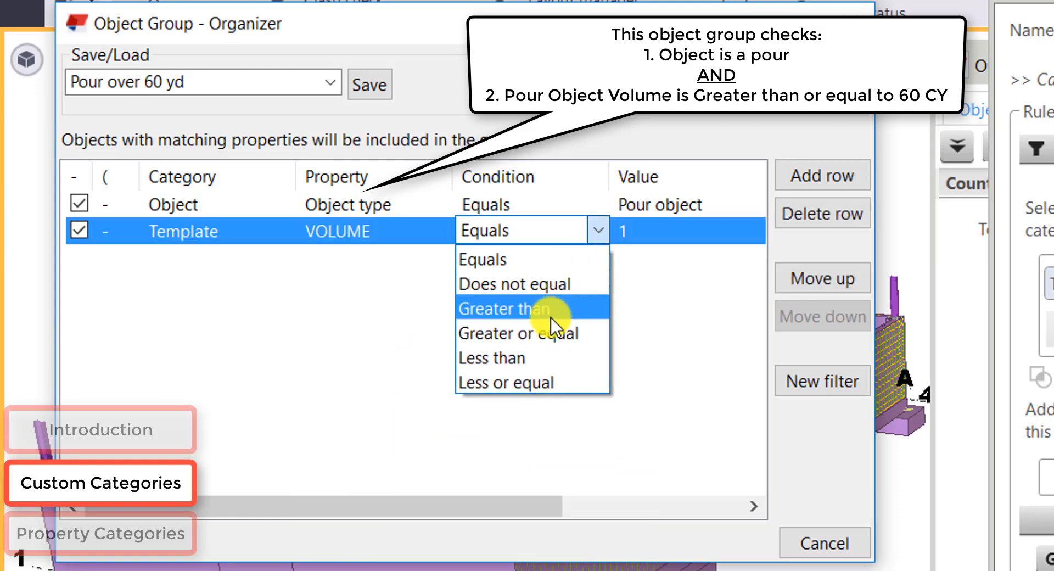
{"action": "left_click", "coordinate": [517, 333]}
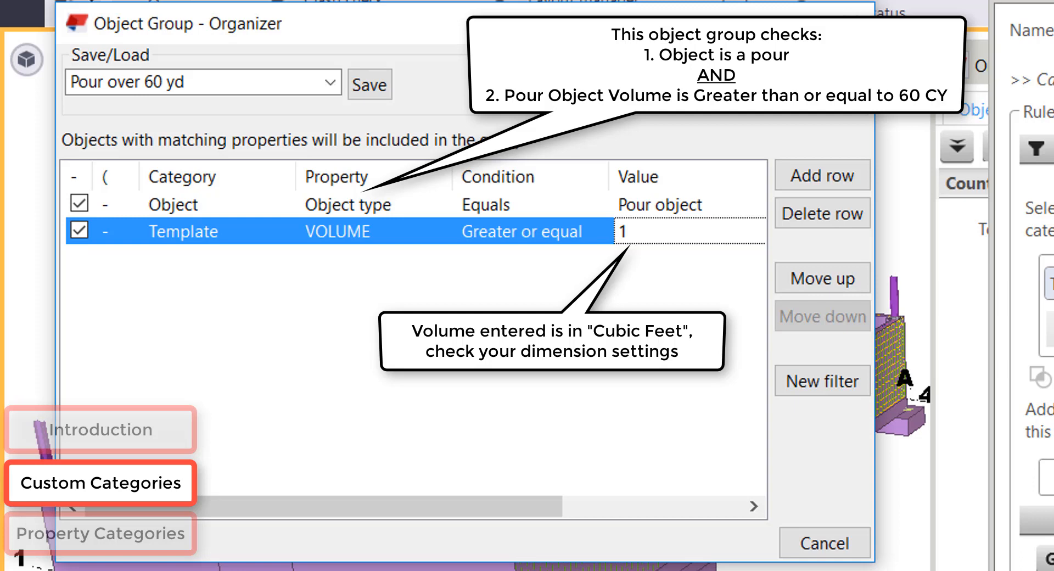
{"action": "mouse_move", "coordinate": [678, 214]}
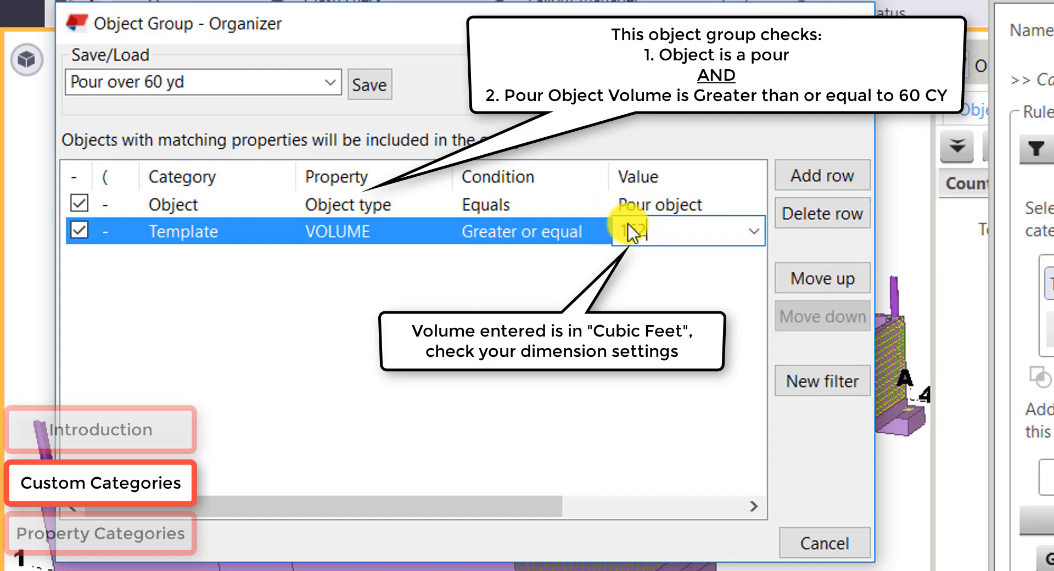
{"action": "type", "text": "1620"}
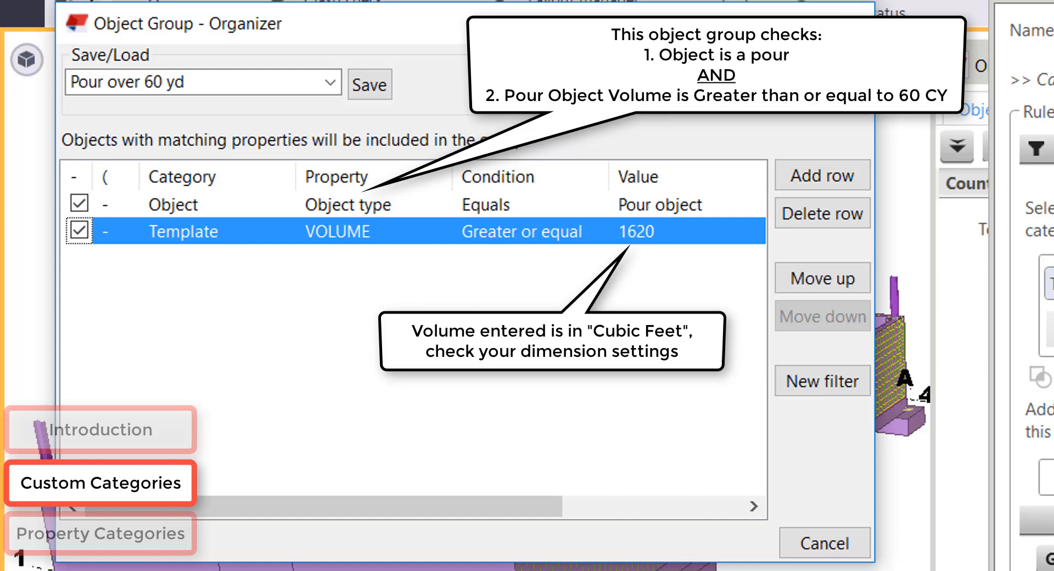
{"action": "left_click", "coordinate": [78, 230]}
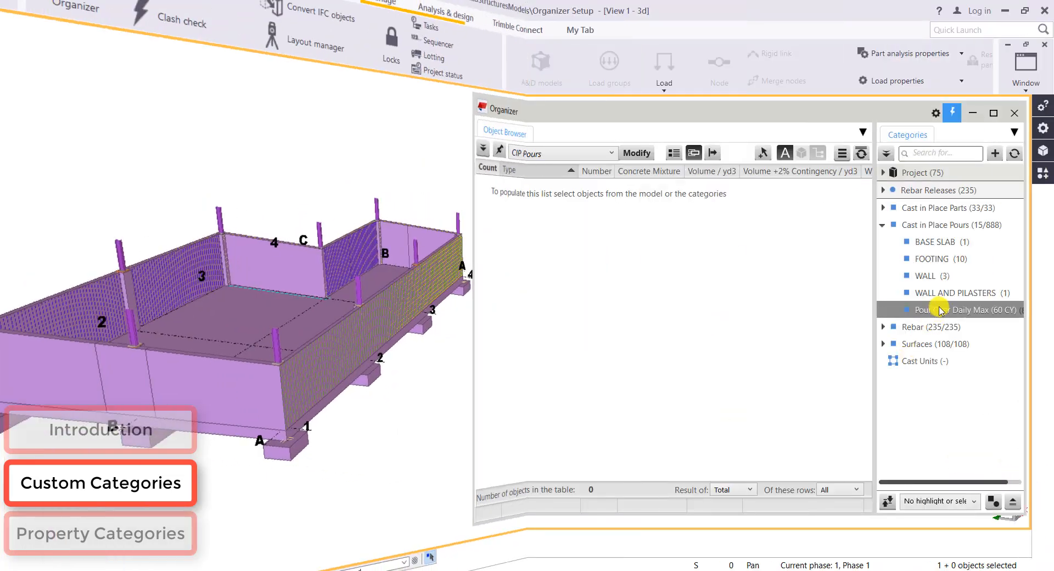
Give Pour Over Daily Max the Pour over 60 yd filter and VOLUME subcategories, then Modify
{"action": "right_click", "coordinate": [965, 310]}
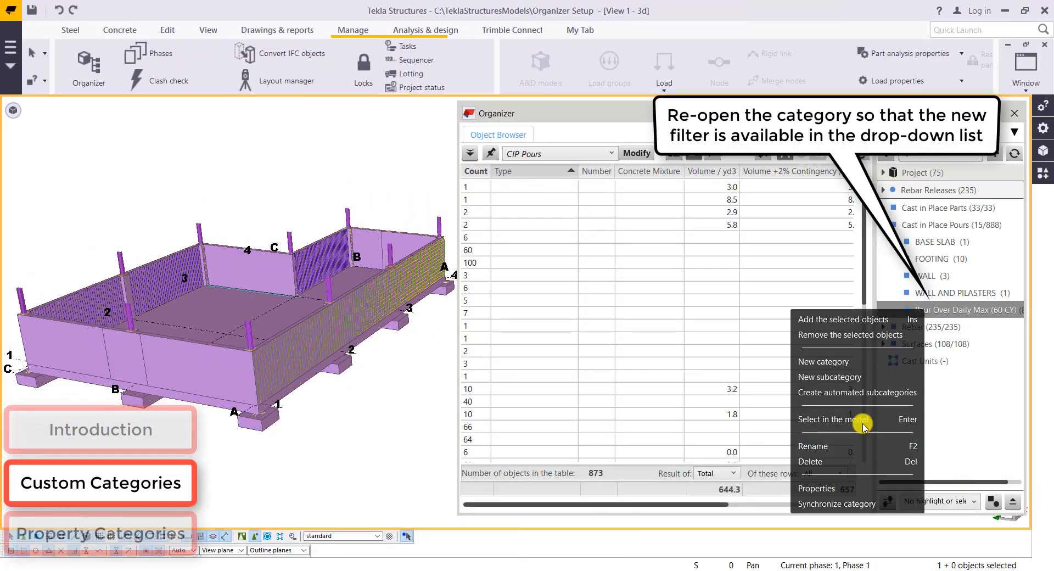
{"action": "left_click", "coordinate": [816, 489]}
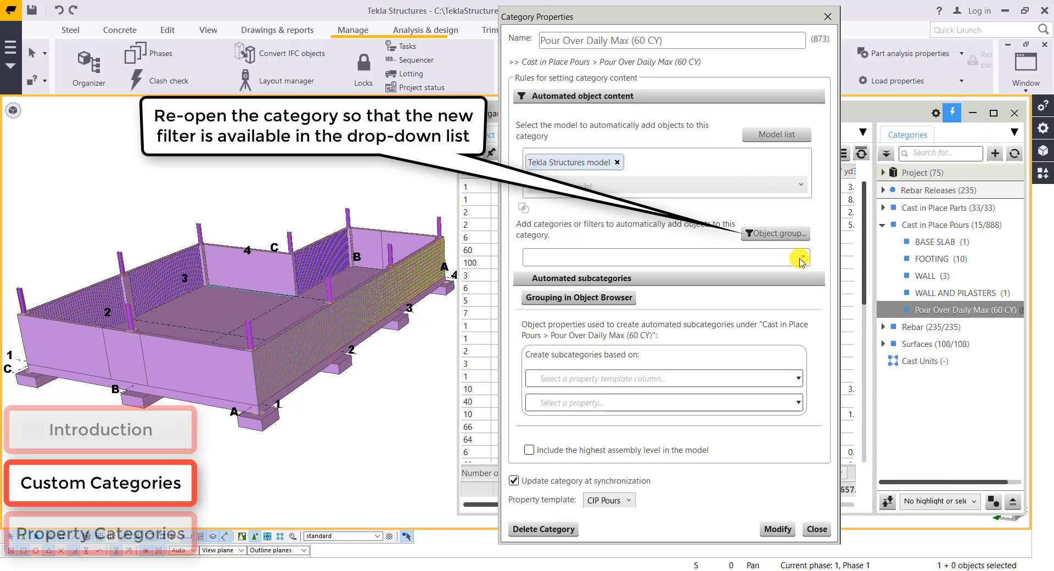
{"action": "left_click", "coordinate": [799, 260]}
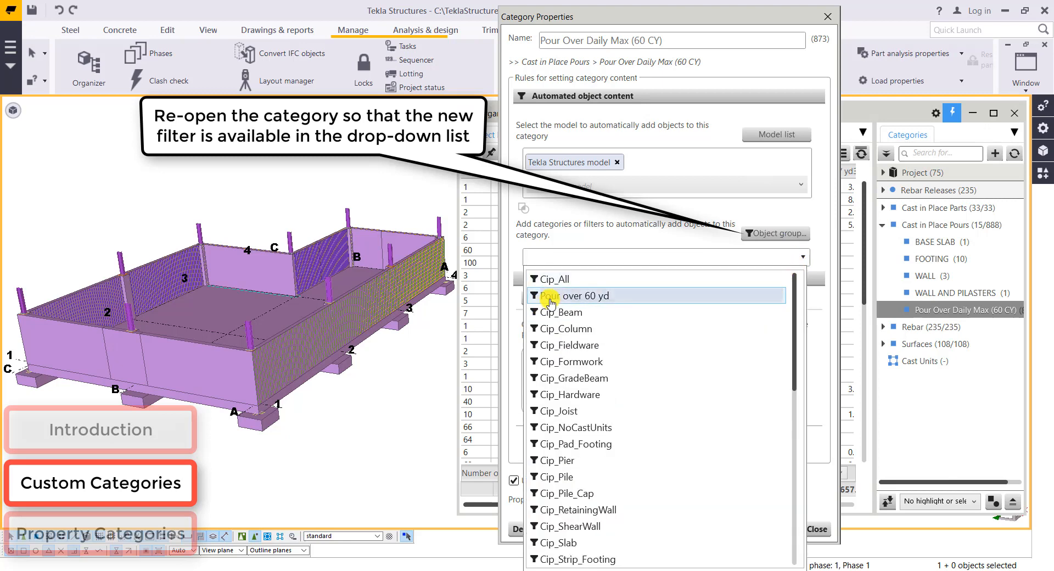
{"action": "left_click", "coordinate": [571, 295]}
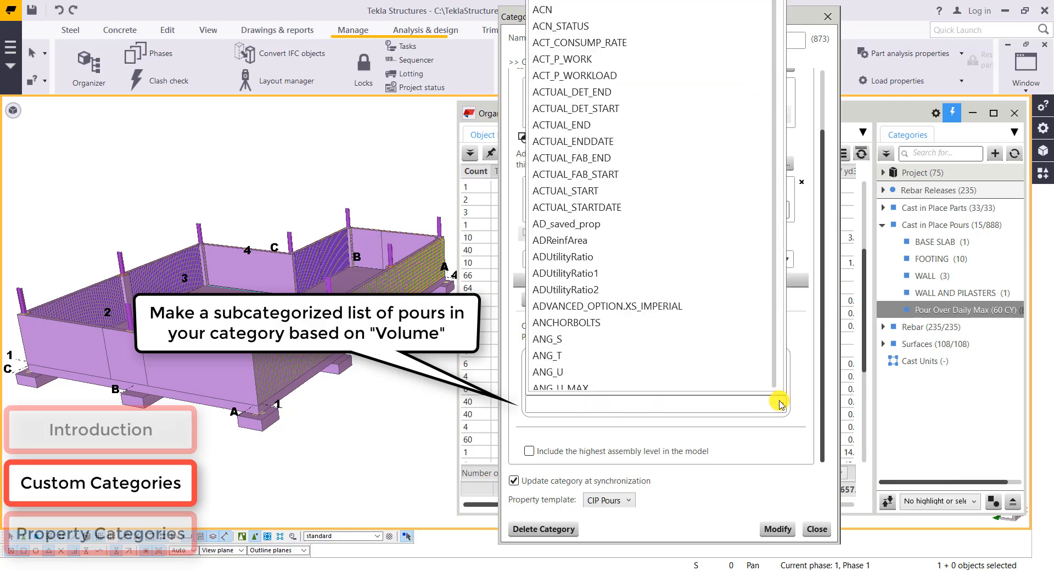
{"action": "type", "text": "volume"}
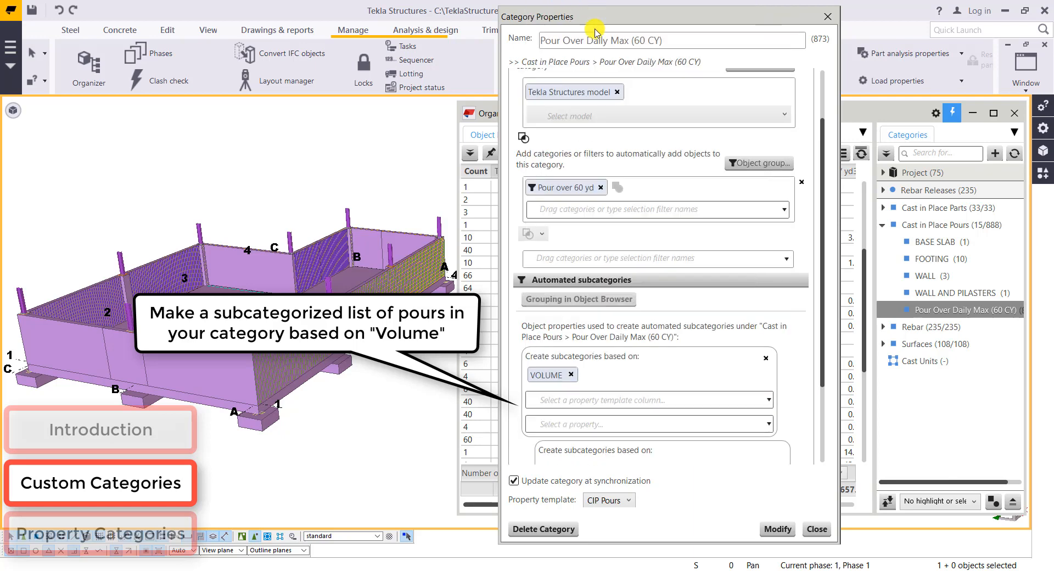
{"action": "left_click", "coordinate": [776, 530]}
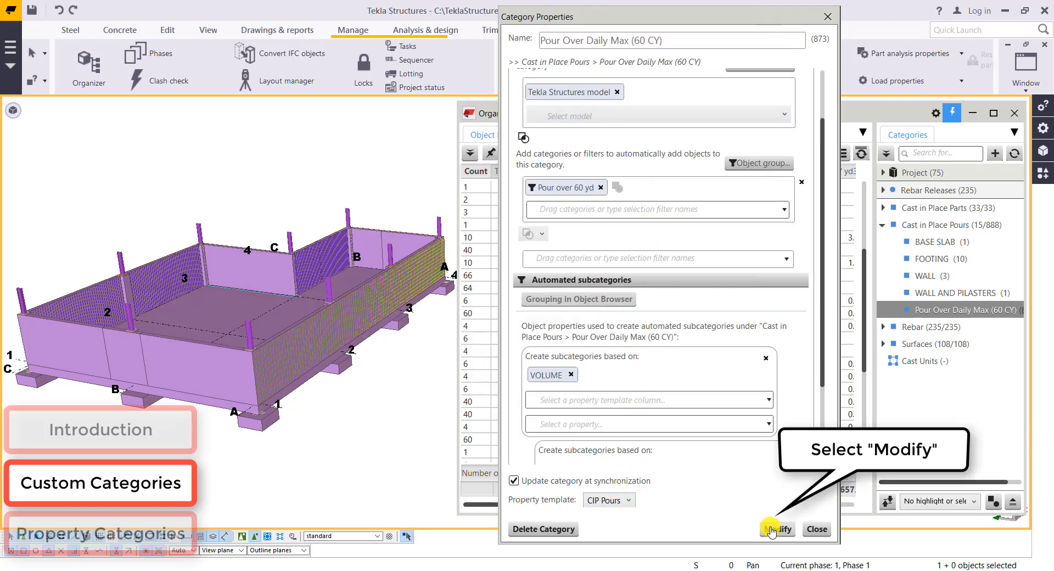
{"action": "left_click", "coordinate": [776, 529]}
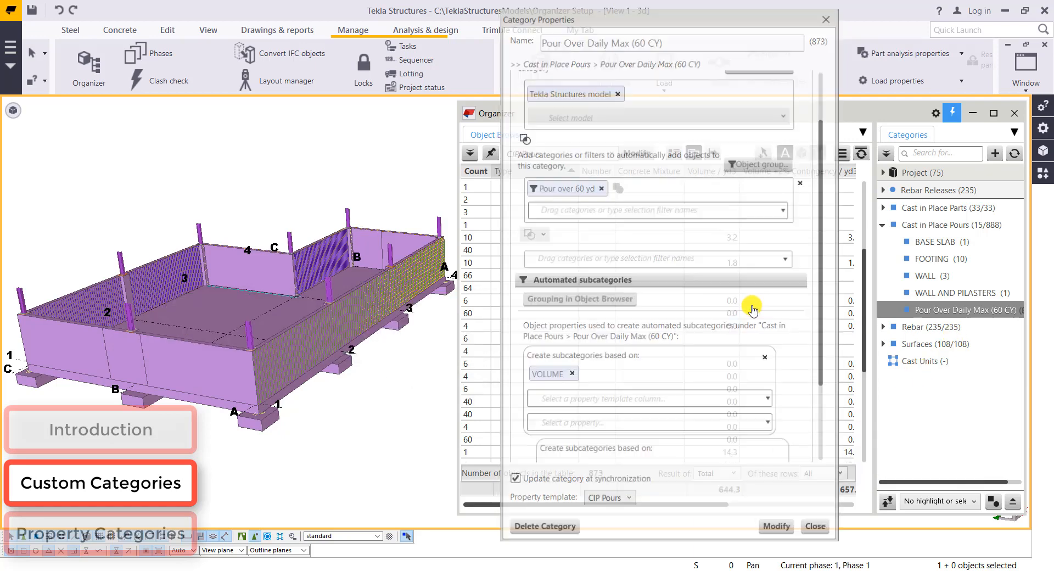
Select the 64.0 yd3 wall pour from the Organizer and start a Concrete pour break on it
{"action": "left_click", "coordinate": [813, 526]}
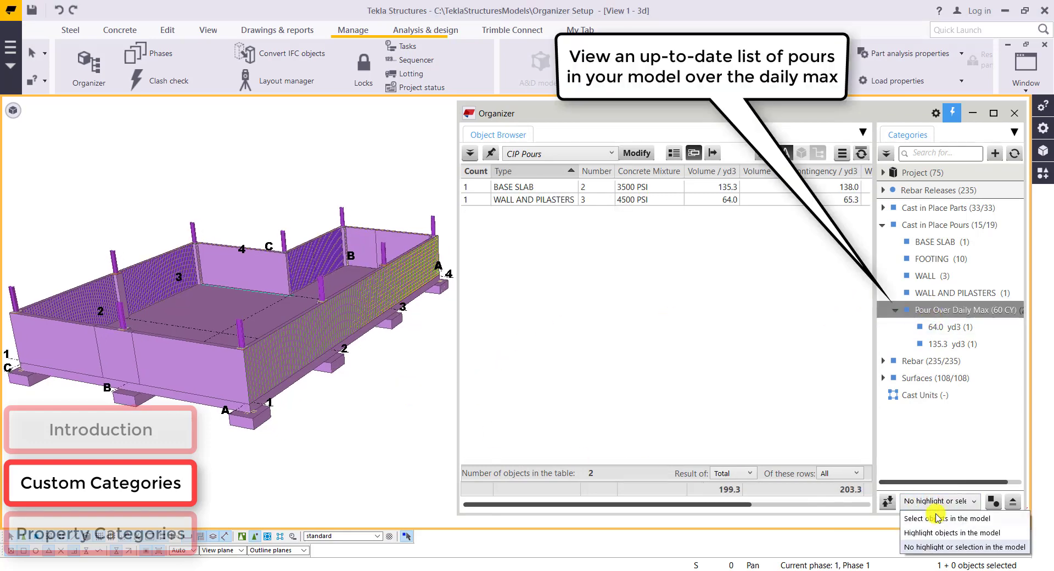
{"action": "left_click", "coordinate": [947, 518]}
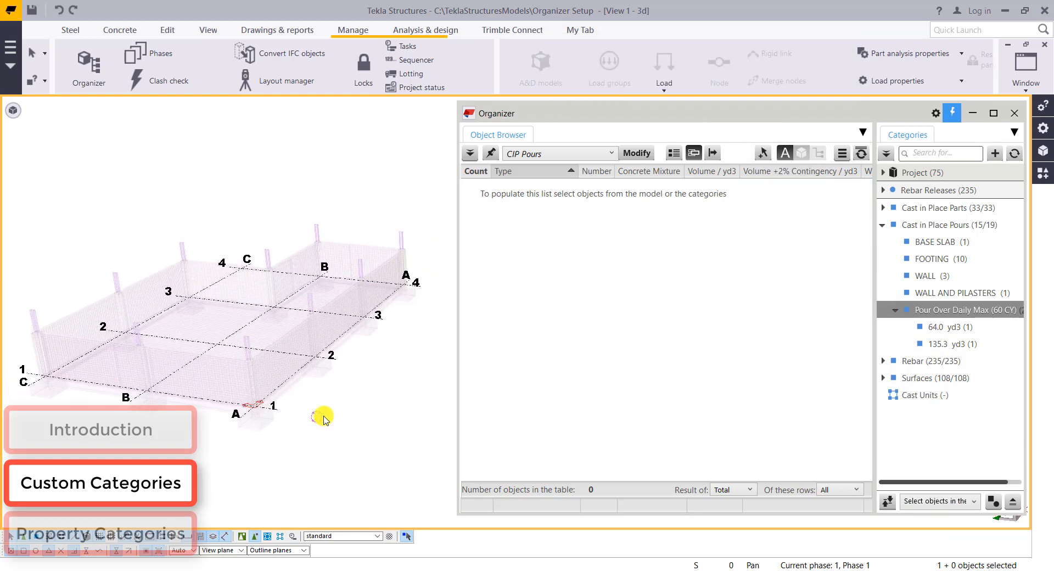
{"action": "left_click", "coordinate": [950, 327]}
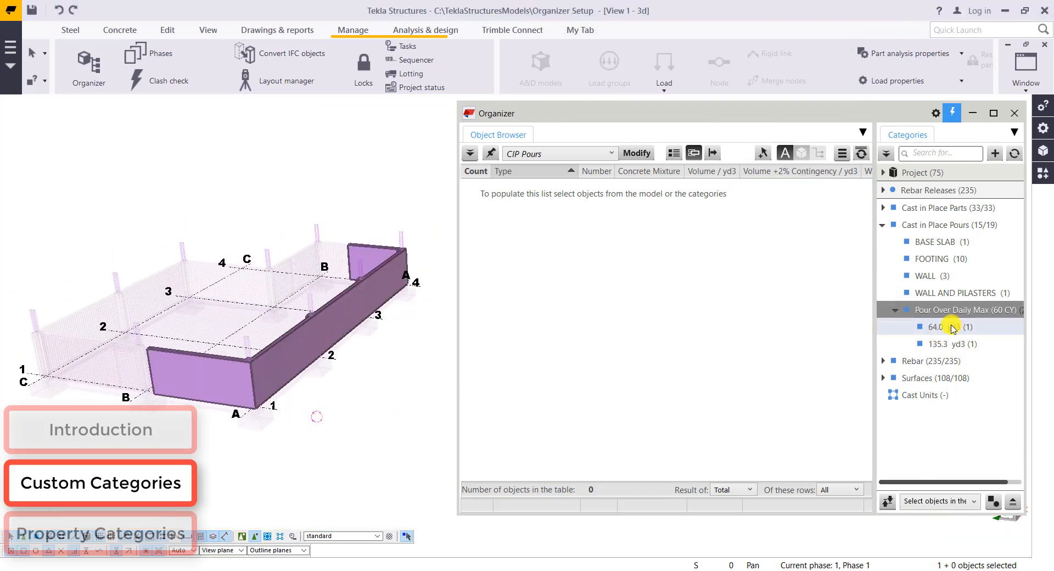
{"action": "left_click", "coordinate": [943, 328]}
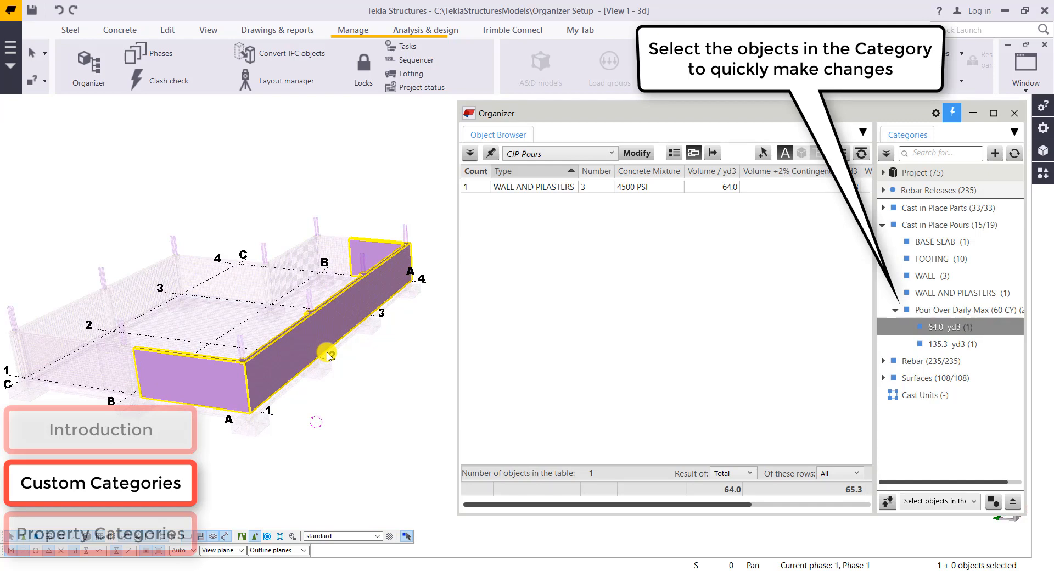
{"action": "left_click", "coordinate": [119, 29]}
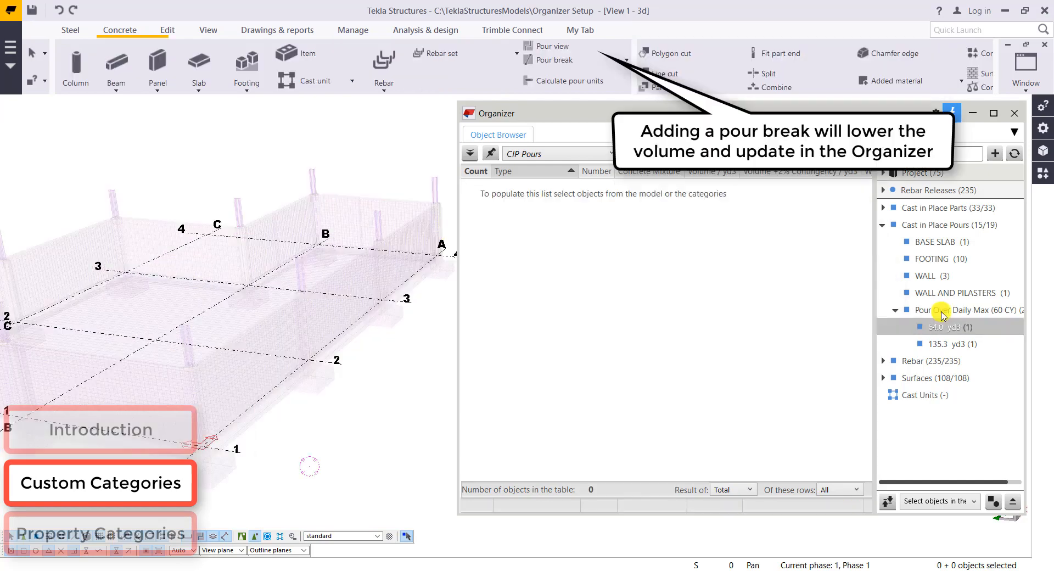
{"action": "left_click", "coordinate": [950, 327]}
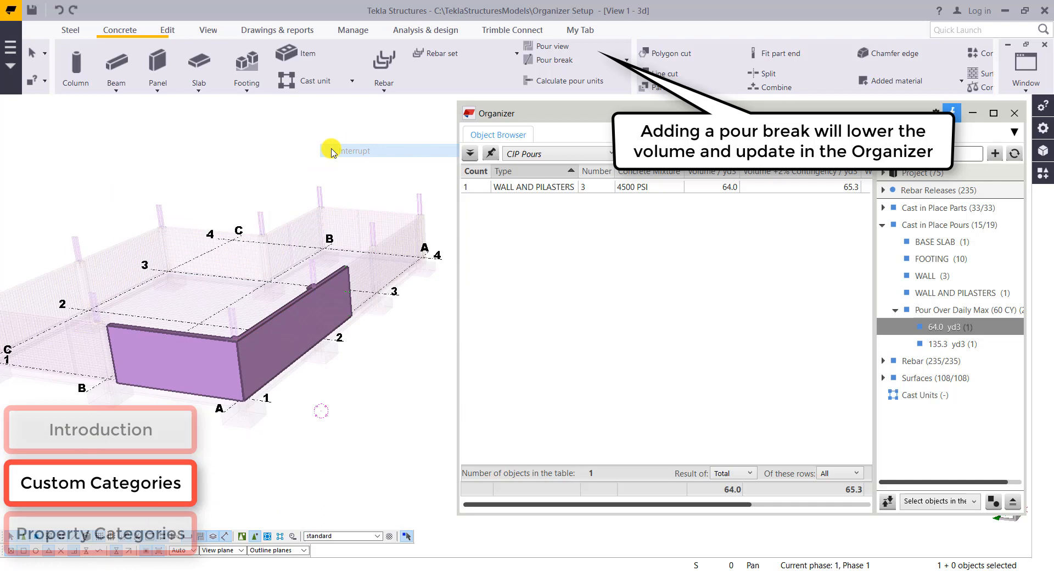
{"action": "mouse_move", "coordinate": [792, 192]}
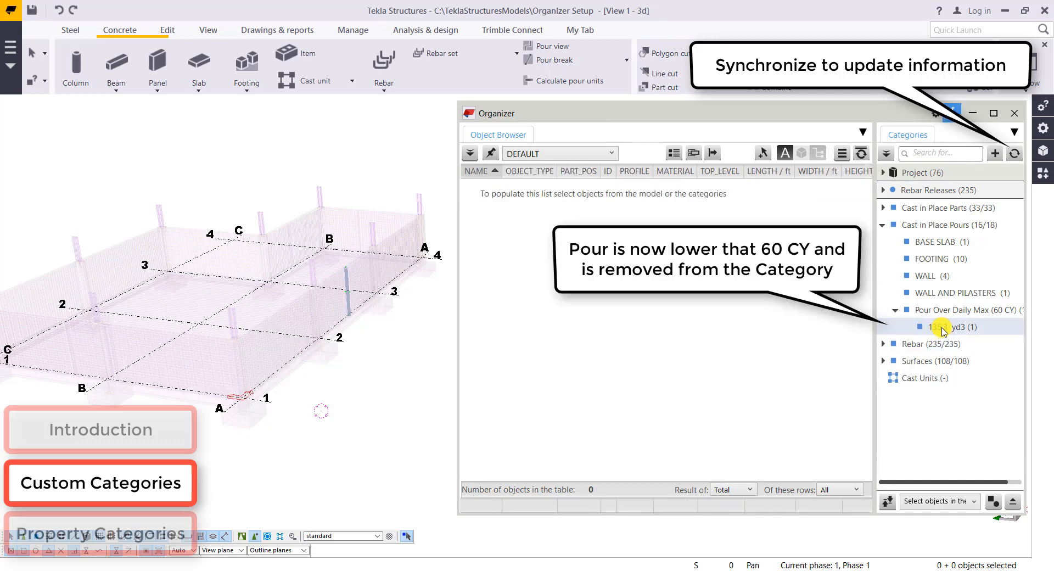
Add a property category and name it Rebar Releases
{"action": "left_click", "coordinate": [100, 533]}
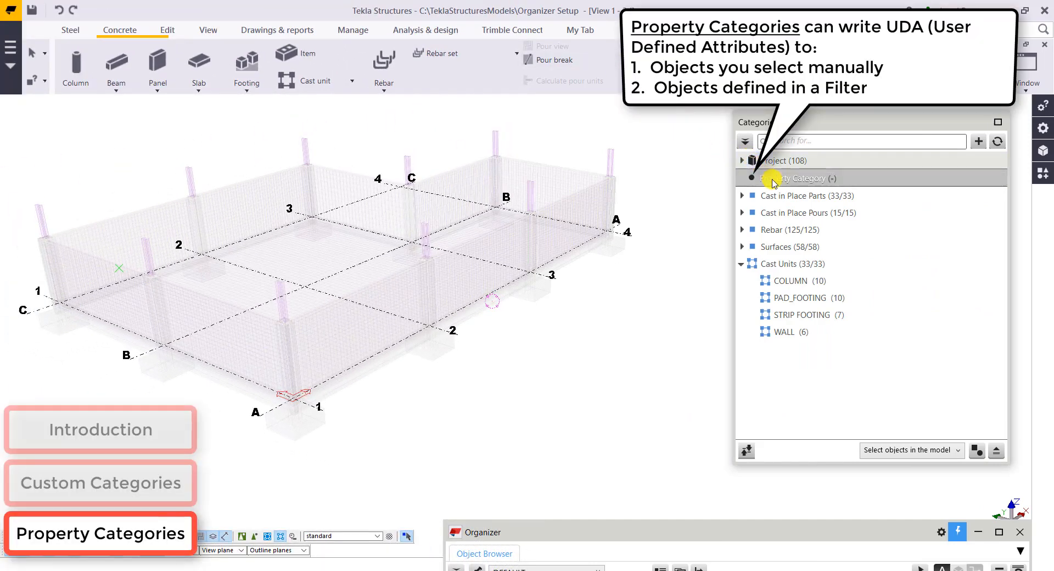
{"action": "double_click", "coordinate": [797, 178]}
{"action": "type", "text": "Re"}
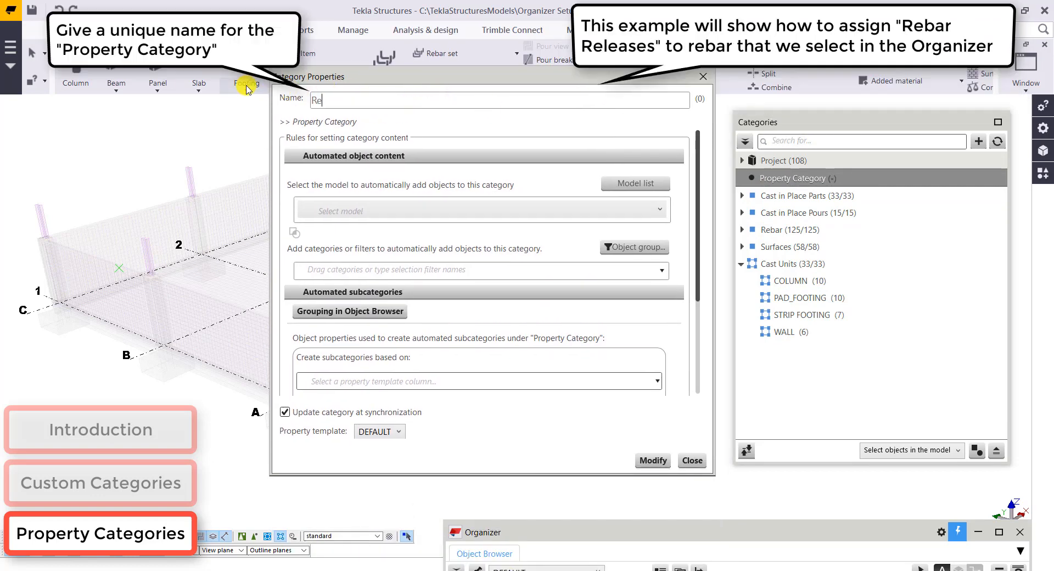
{"action": "type", "text": "bar re"}
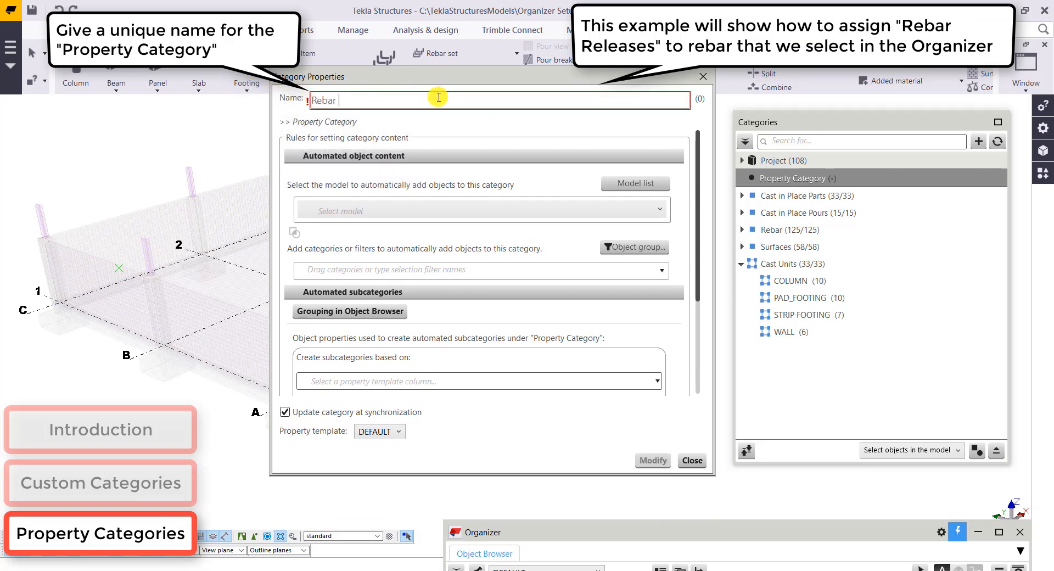
{"action": "type", "text": "Releases"}
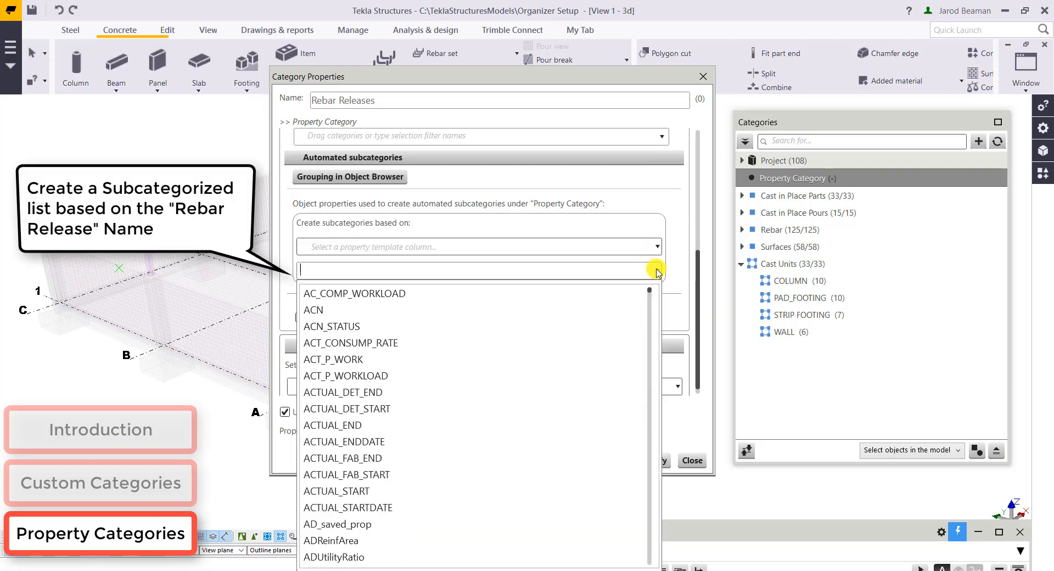
Have Rebar Releases write RELEASE_NAME to its objects, accepting removal of the subcategory rule
{"action": "type", "text": "release"}
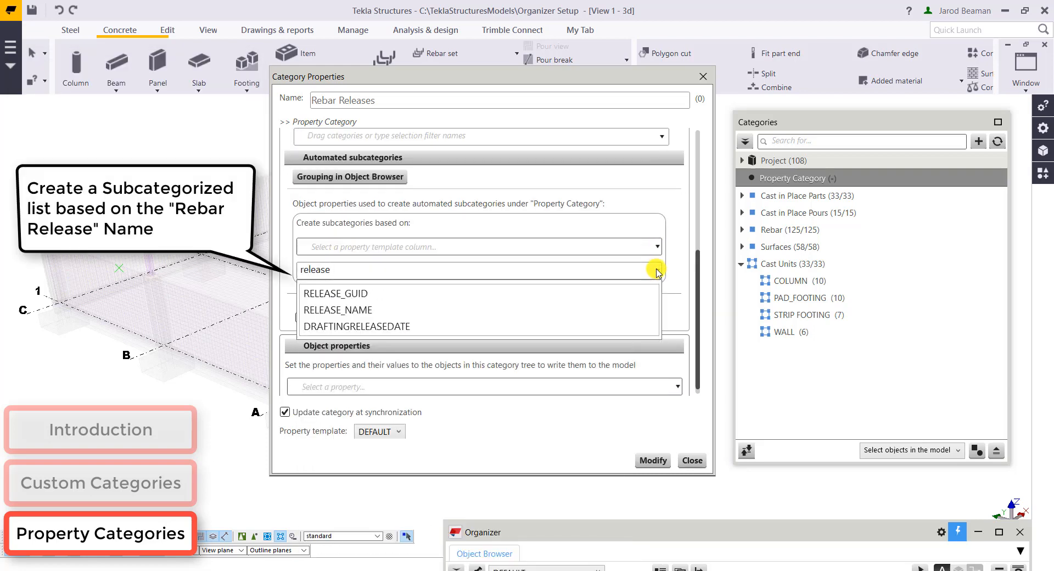
{"action": "left_click", "coordinate": [338, 310]}
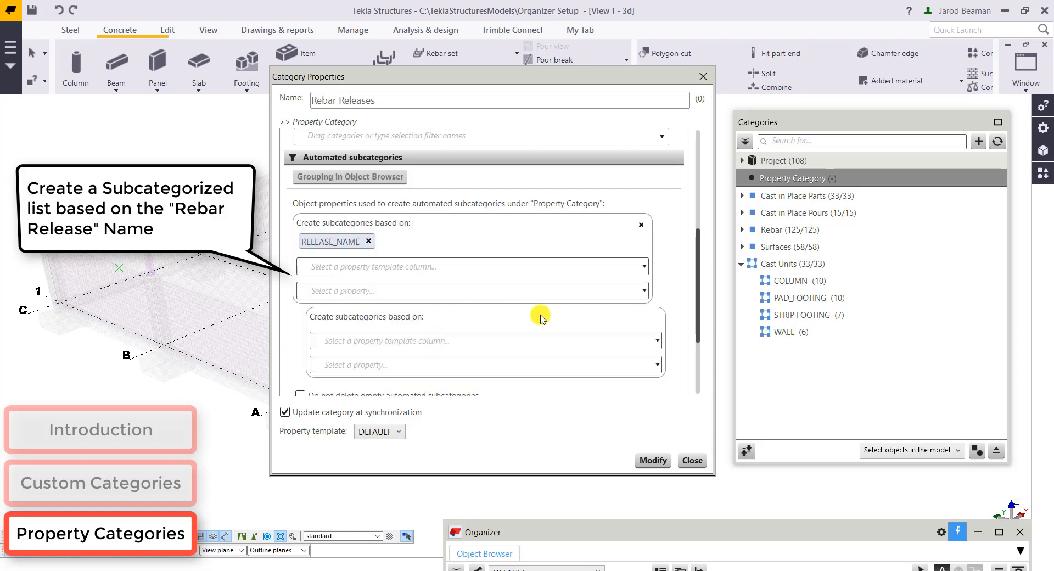
{"action": "scroll", "scroll_direction": "down", "scroll_amount": 3}
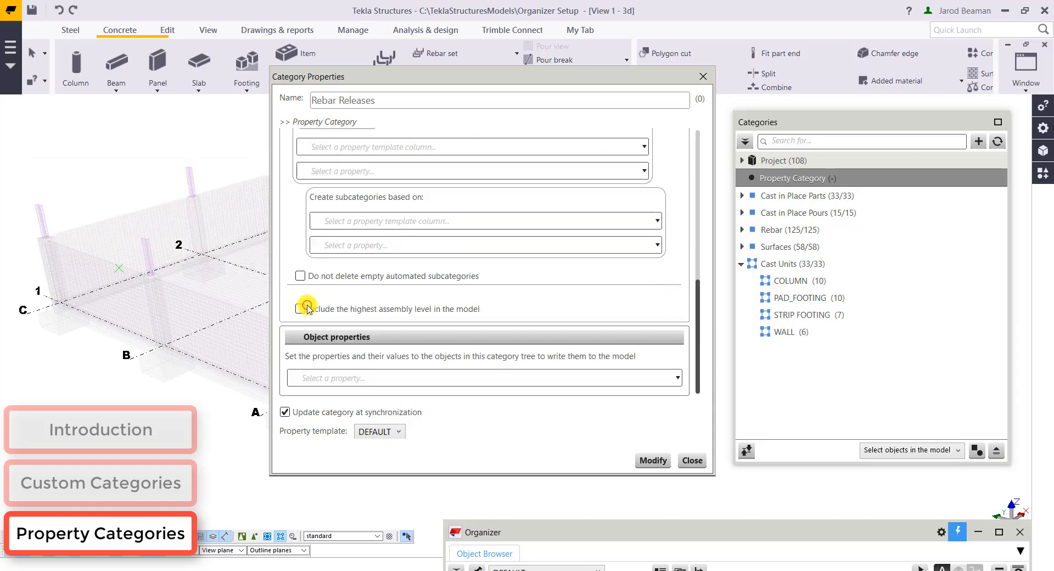
{"action": "mouse_move", "coordinate": [657, 346]}
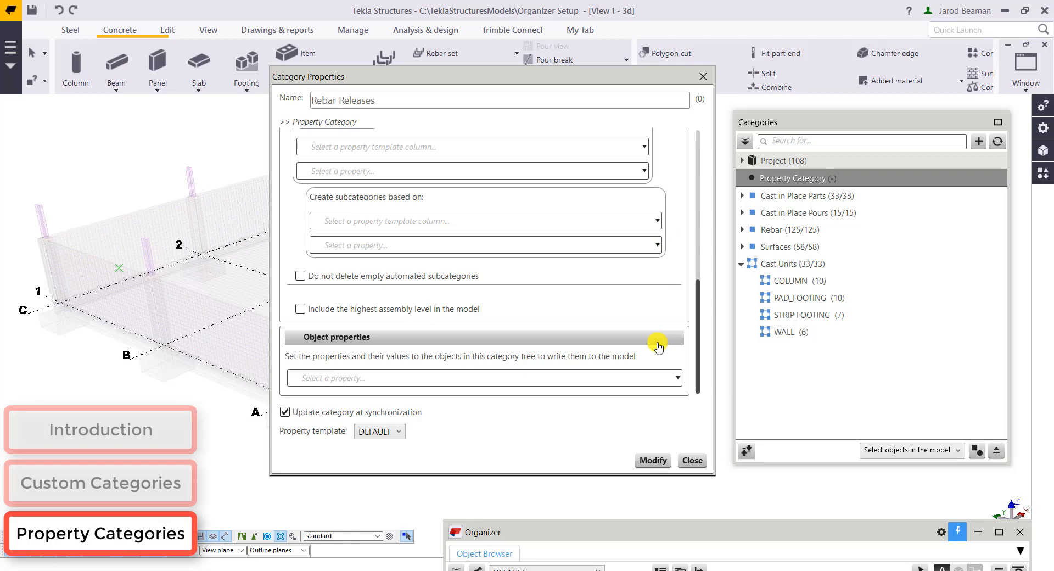
{"action": "left_click", "coordinate": [673, 378]}
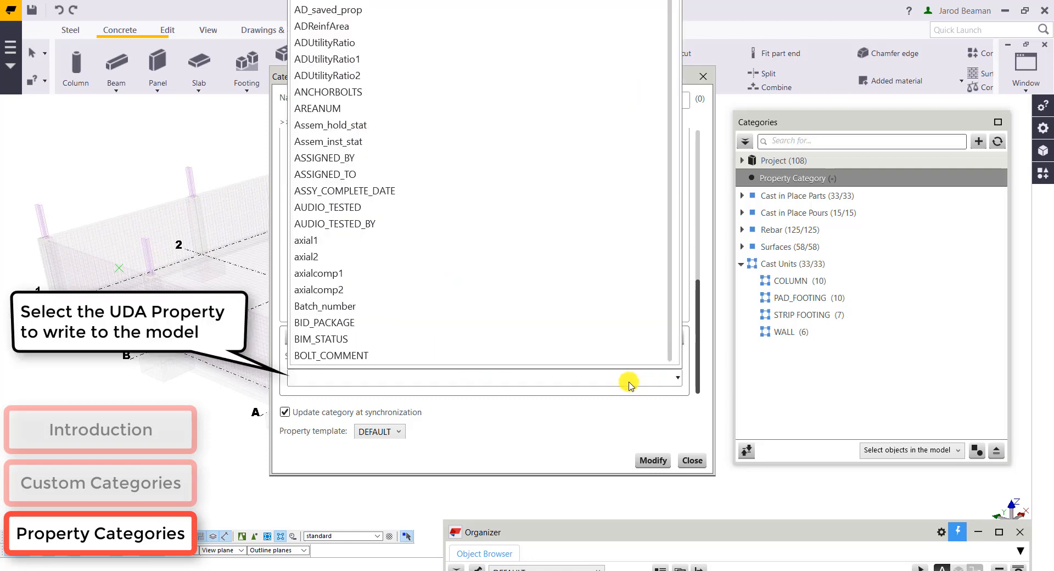
{"action": "type", "text": "release"}
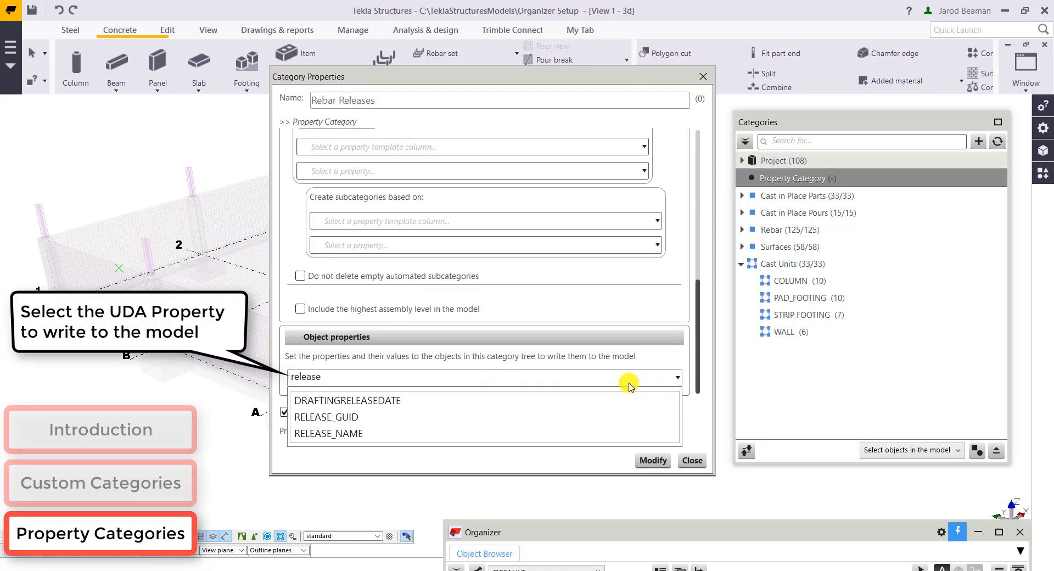
{"action": "mouse_move", "coordinate": [339, 433]}
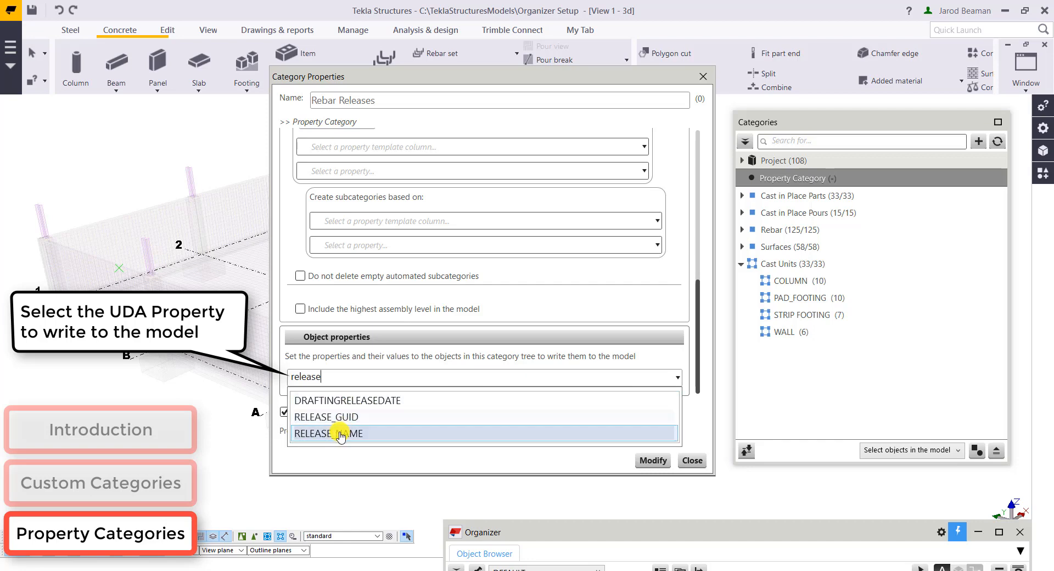
{"action": "left_click", "coordinate": [339, 433]}
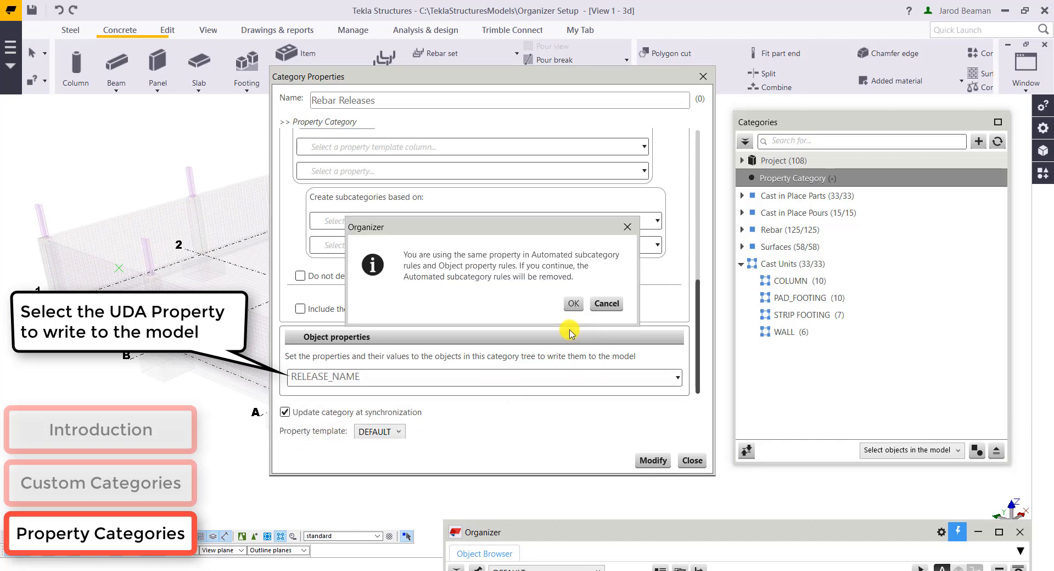
{"action": "left_click", "coordinate": [572, 303]}
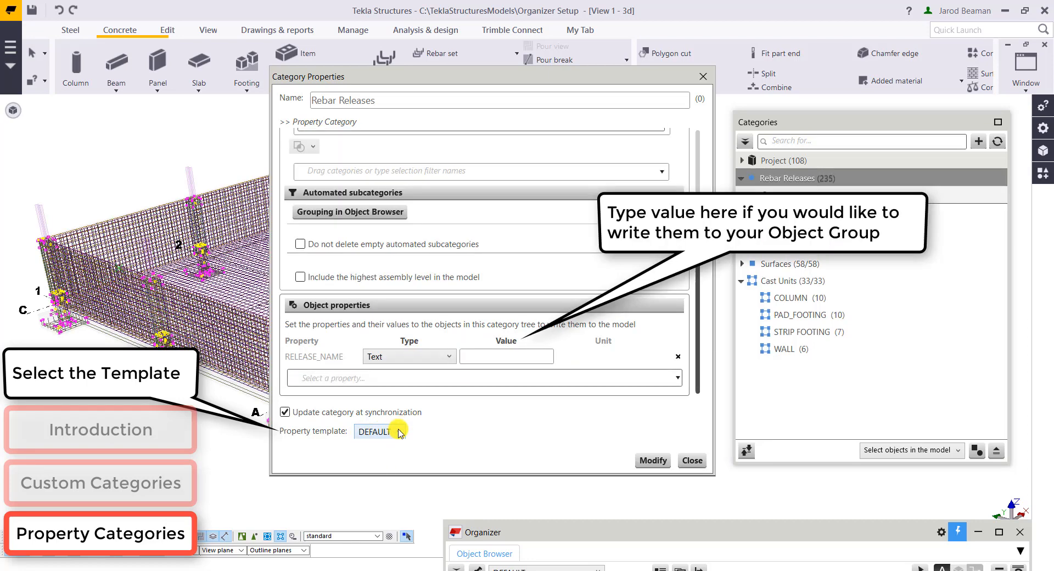
Choose the Reinforcing property template for the category
{"action": "left_click", "coordinate": [378, 431]}
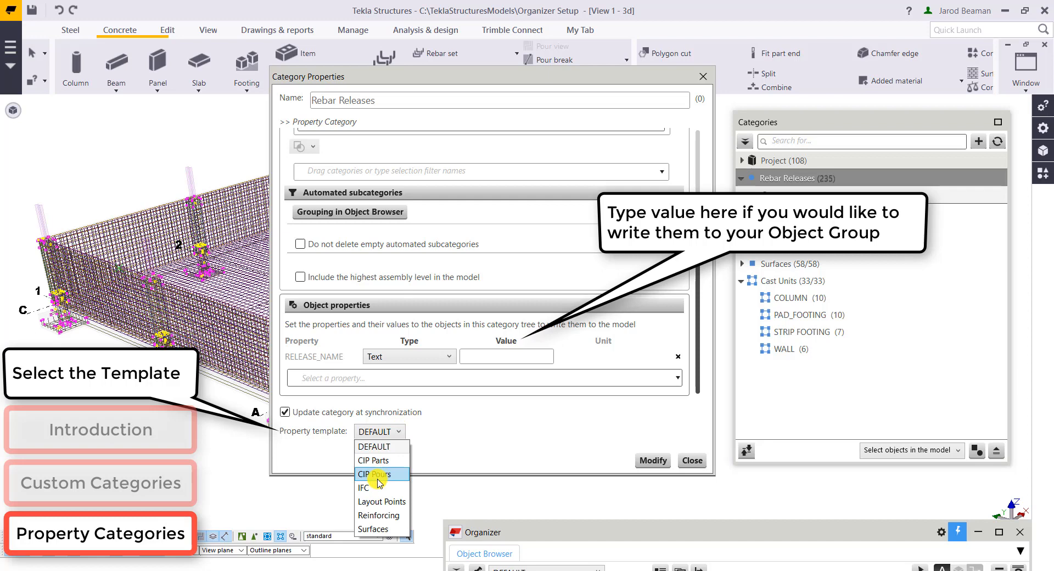
{"action": "left_click", "coordinate": [378, 515]}
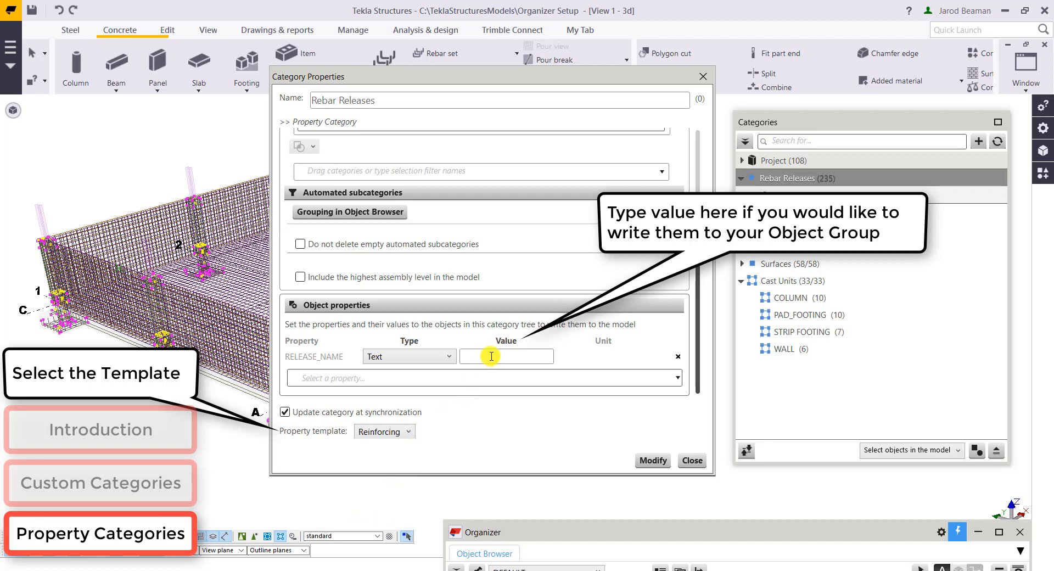
{"action": "mouse_move", "coordinate": [629, 460]}
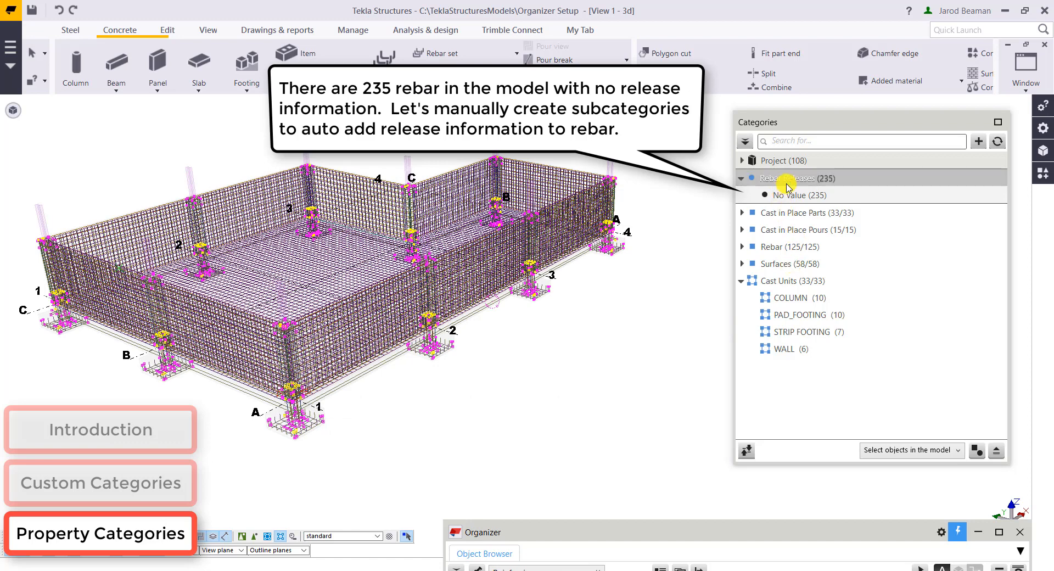
Create a new subcategory under Rebar Releases and bring up its properties
{"action": "right_click", "coordinate": [786, 177]}
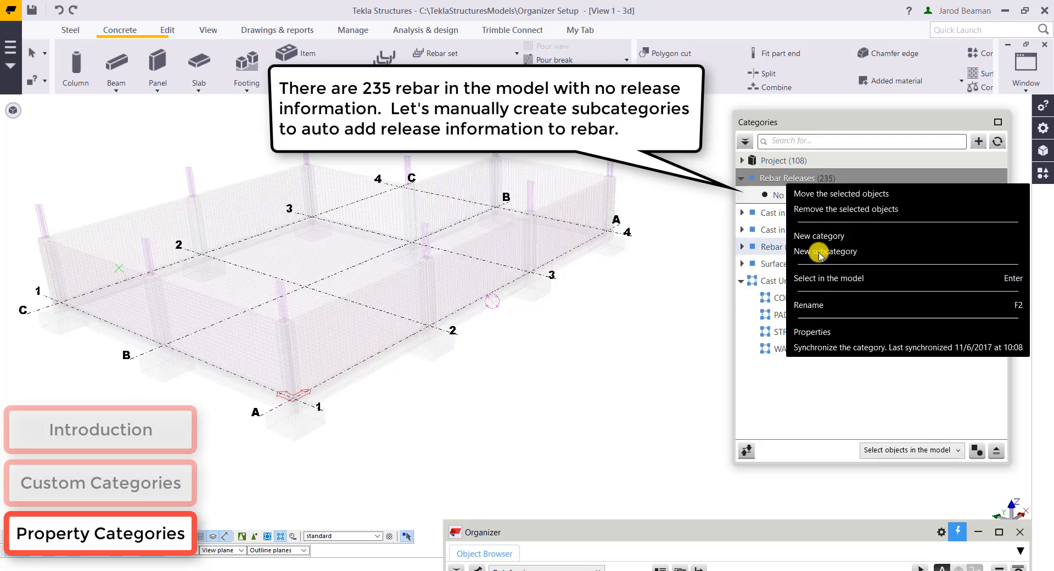
{"action": "left_click", "coordinate": [826, 250]}
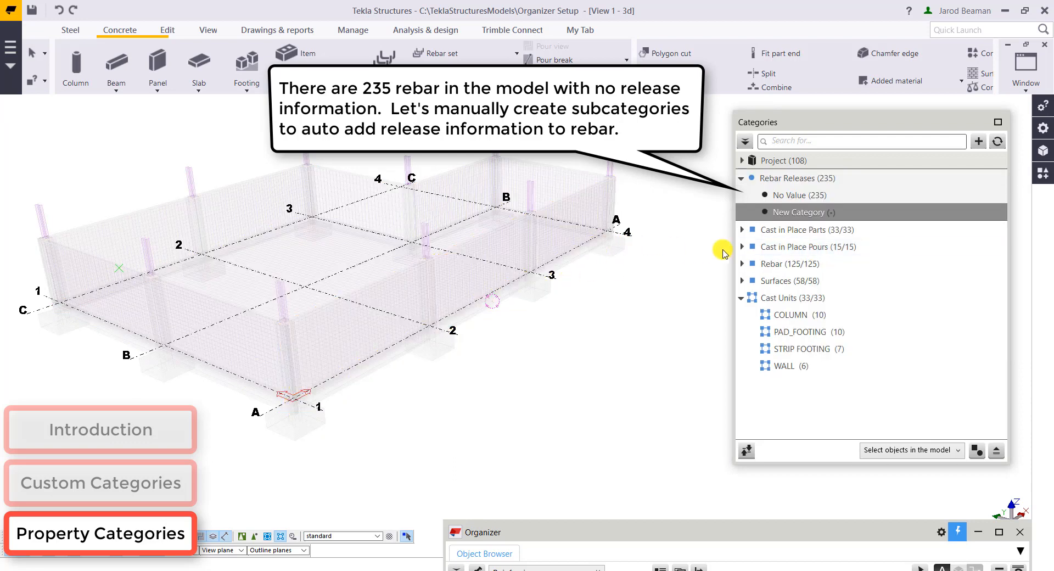
{"action": "right_click", "coordinate": [801, 212]}
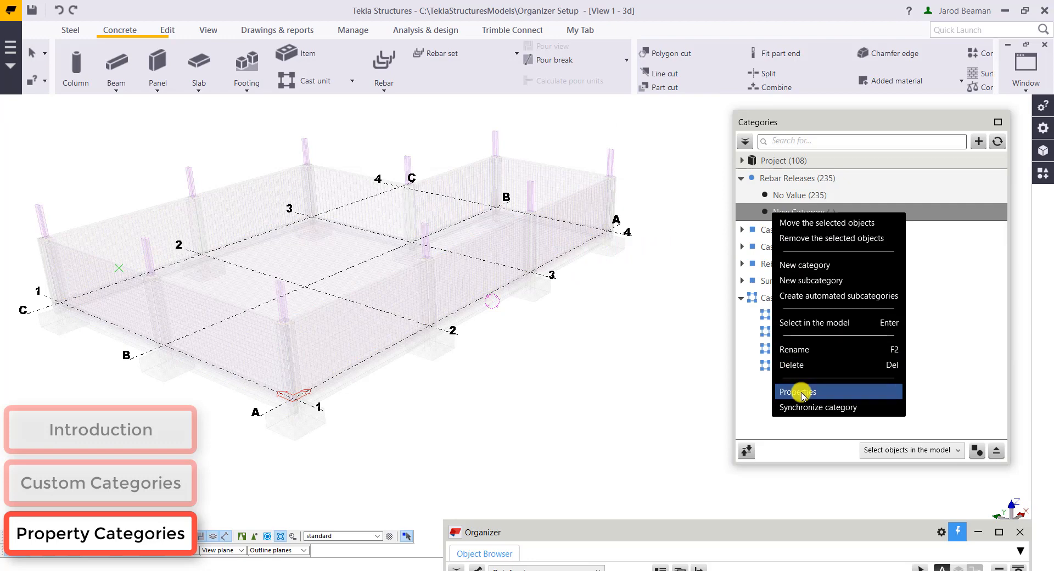
{"action": "left_click", "coordinate": [796, 390]}
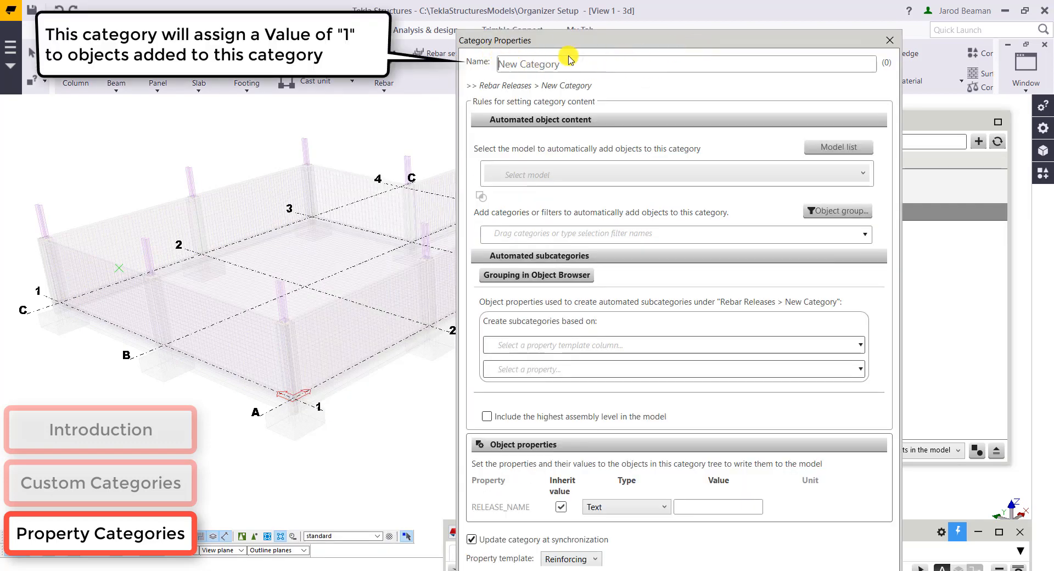
Name the subcategory Release 1, give it RELEASE_NAME value 1 and apply with Modify
{"action": "type", "text": "Relea"}
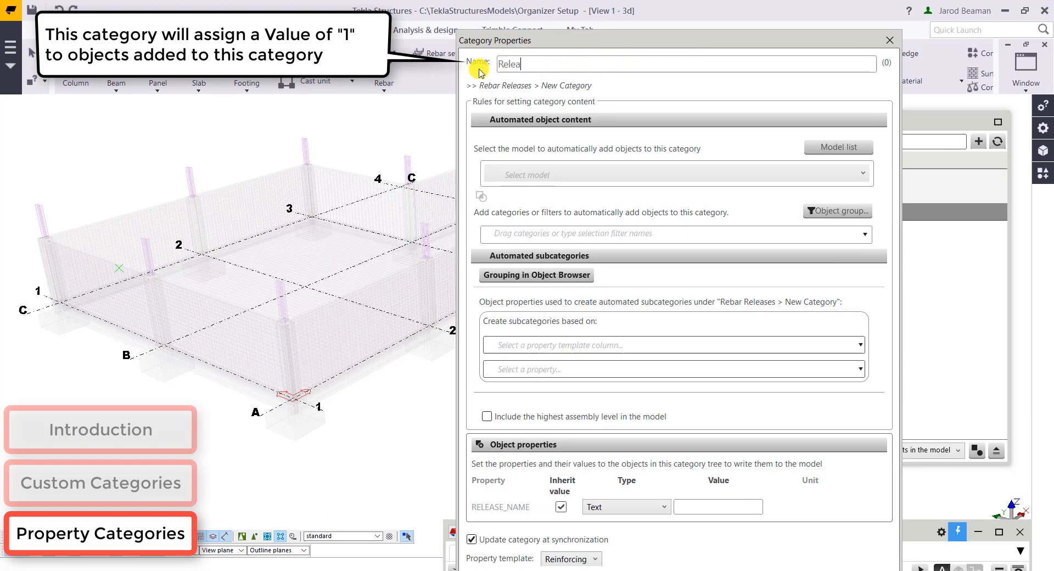
{"action": "left_click", "coordinate": [863, 173]}
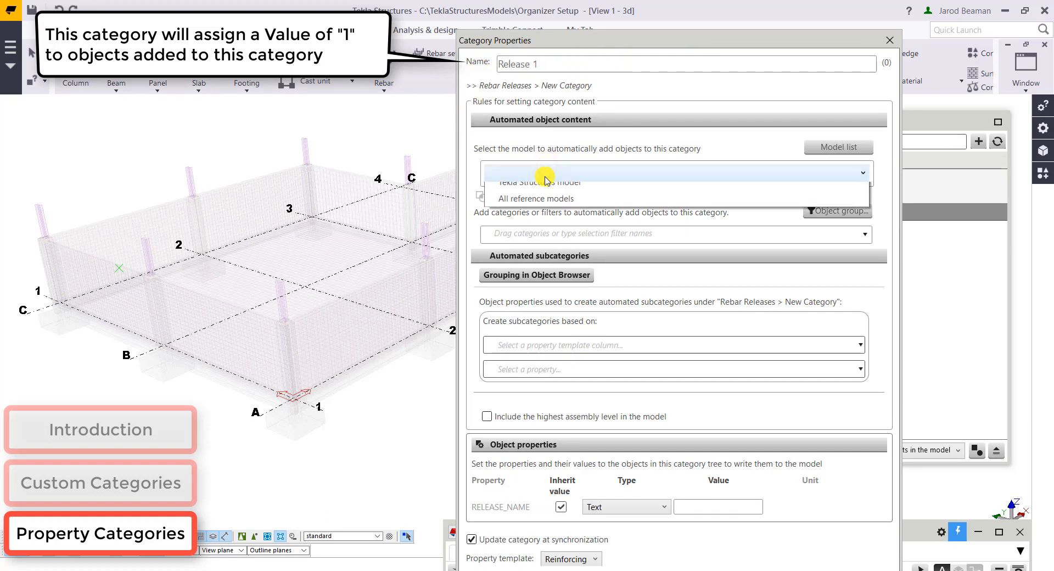
{"action": "left_click", "coordinate": [535, 182]}
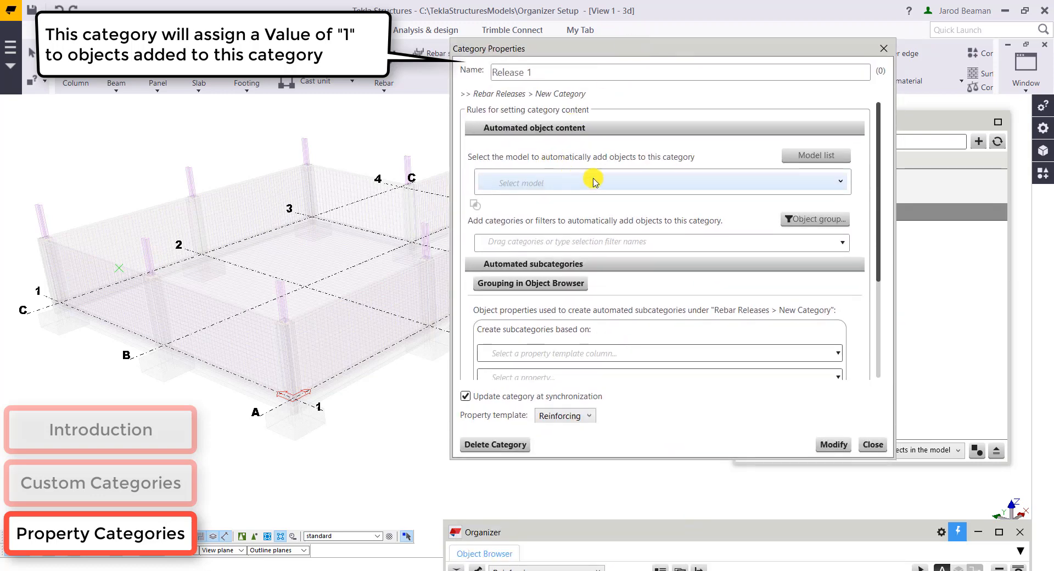
{"action": "scroll", "scroll_direction": "down", "scroll_amount": 3}
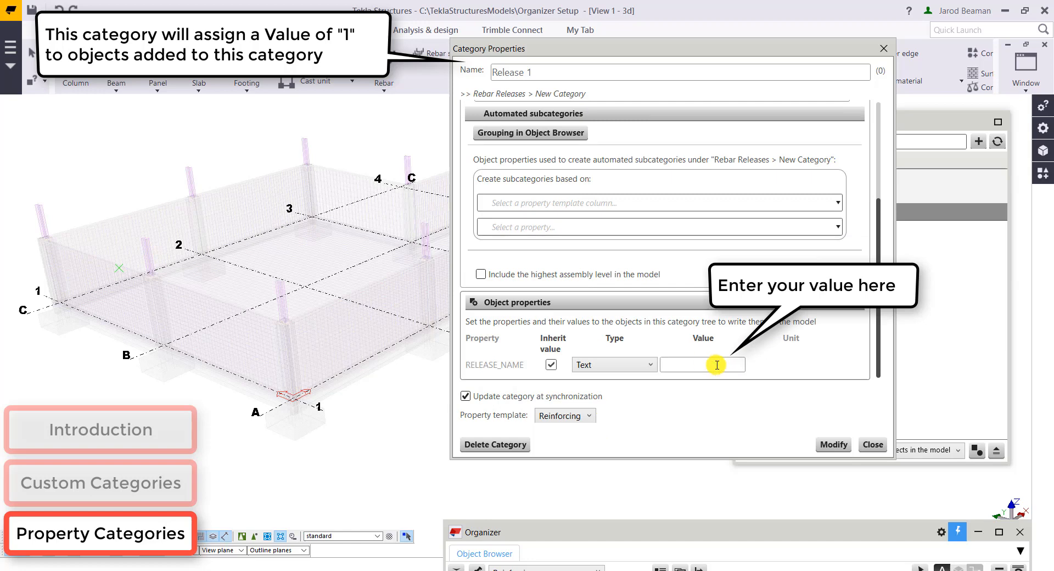
{"action": "type", "text": "1"}
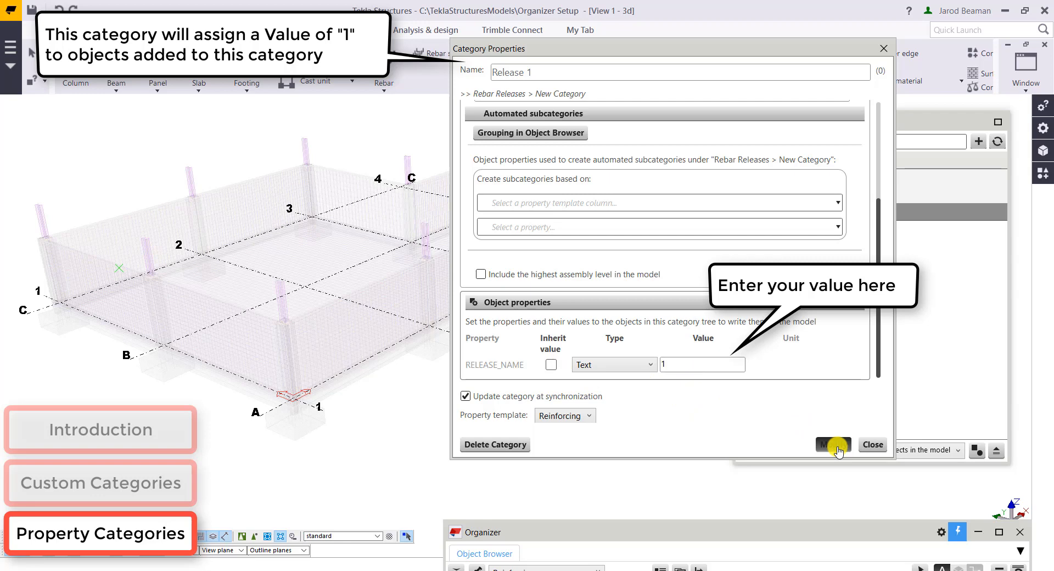
{"action": "left_click", "coordinate": [832, 445]}
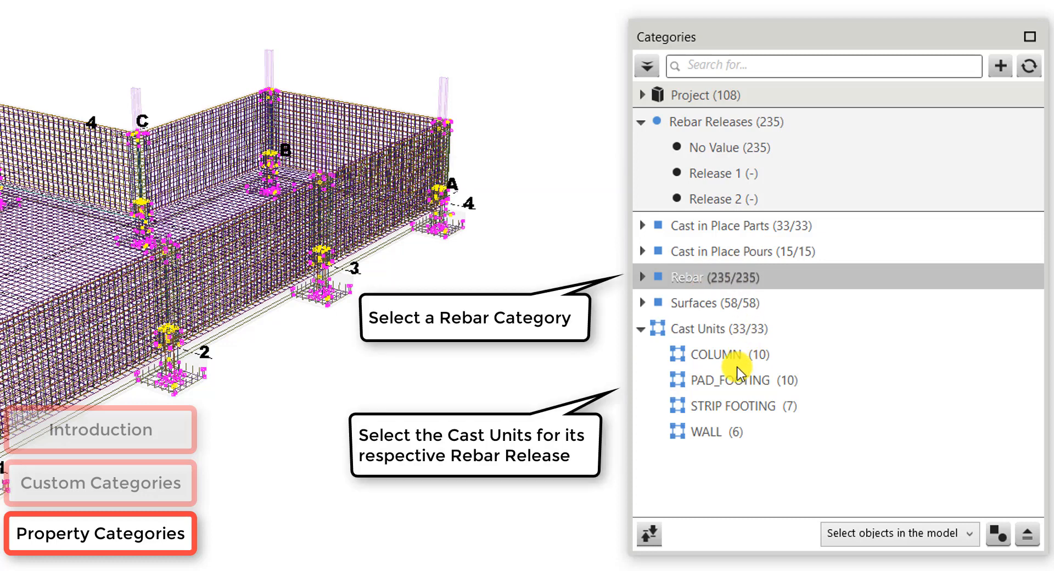
Select the PAD_FOOTING and STRIP FOOTING cast units to isolate footing reinforcement
{"action": "left_click", "coordinate": [732, 380]}
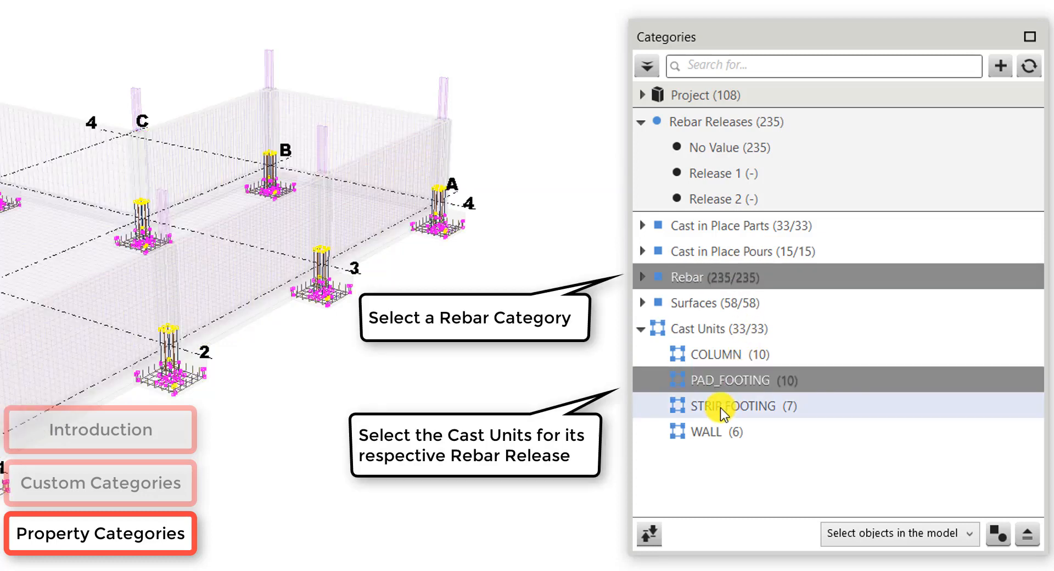
{"action": "left_click", "coordinate": [739, 405]}
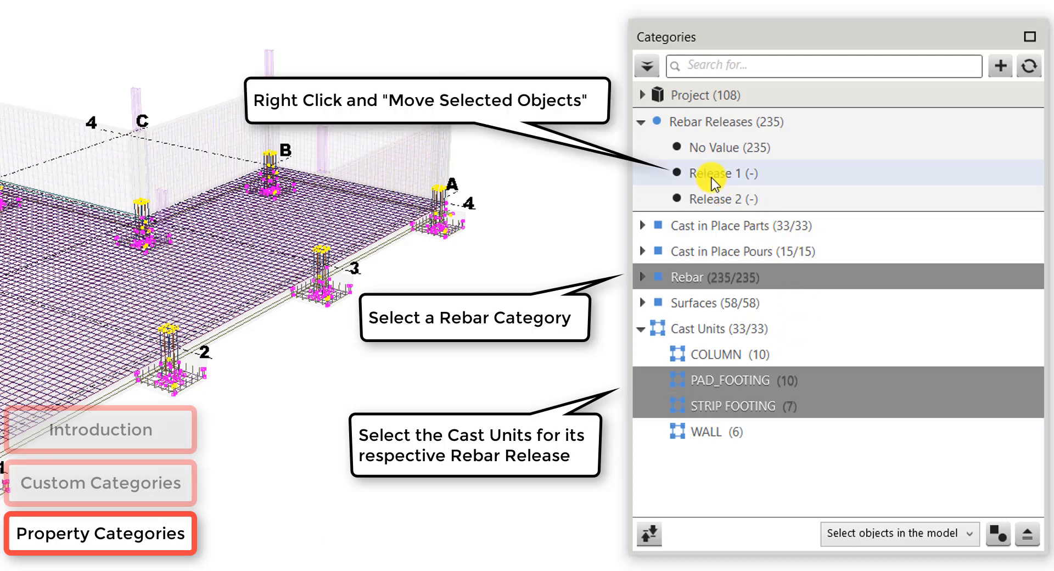
{"action": "mouse_move", "coordinate": [716, 193]}
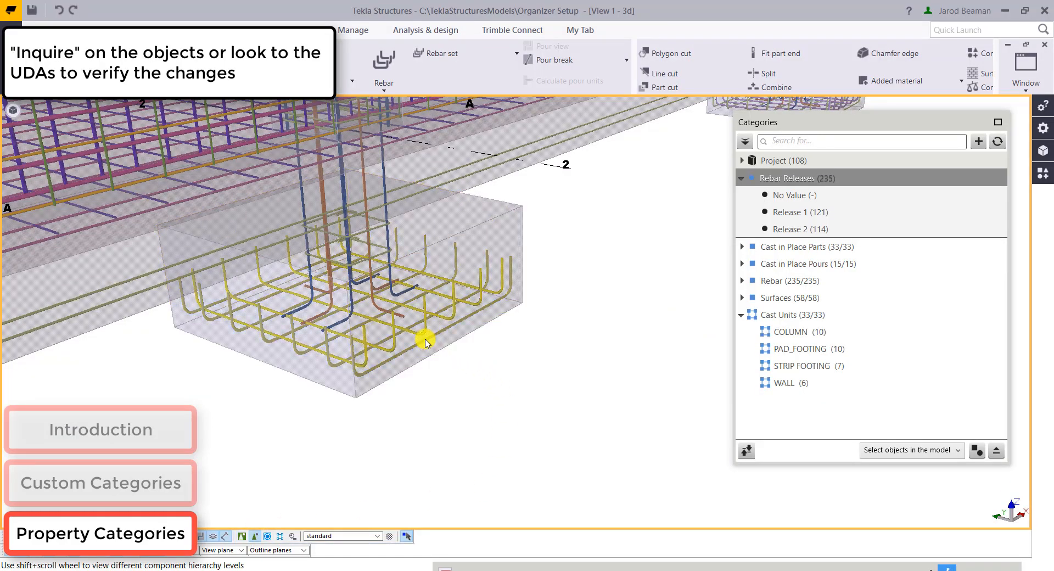
View a footing rebar's user-defined attributes and confirm Release Name reads 1 under Release Info
{"action": "right_click", "coordinate": [425, 342]}
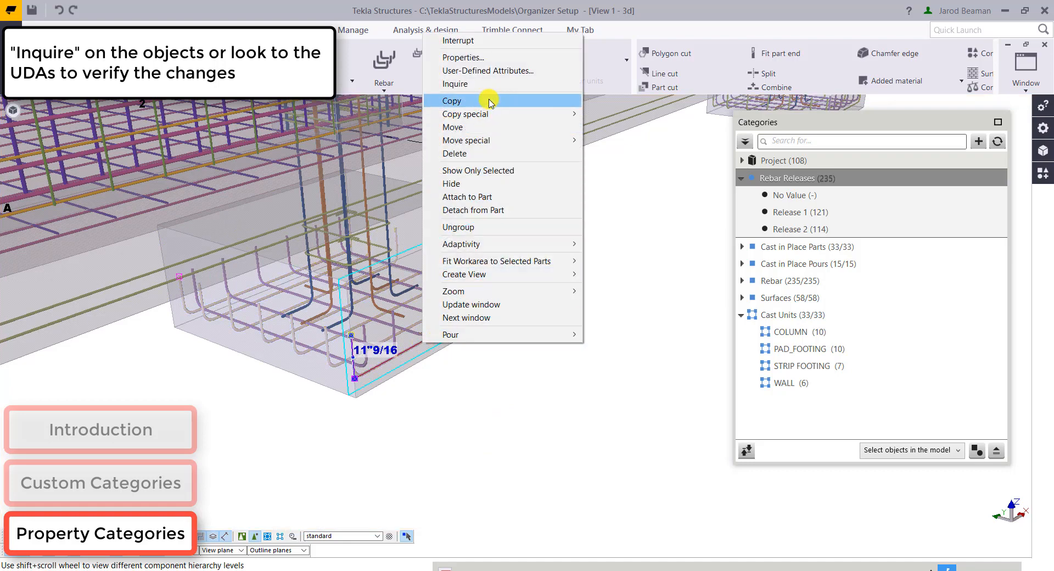
{"action": "left_click", "coordinate": [455, 83]}
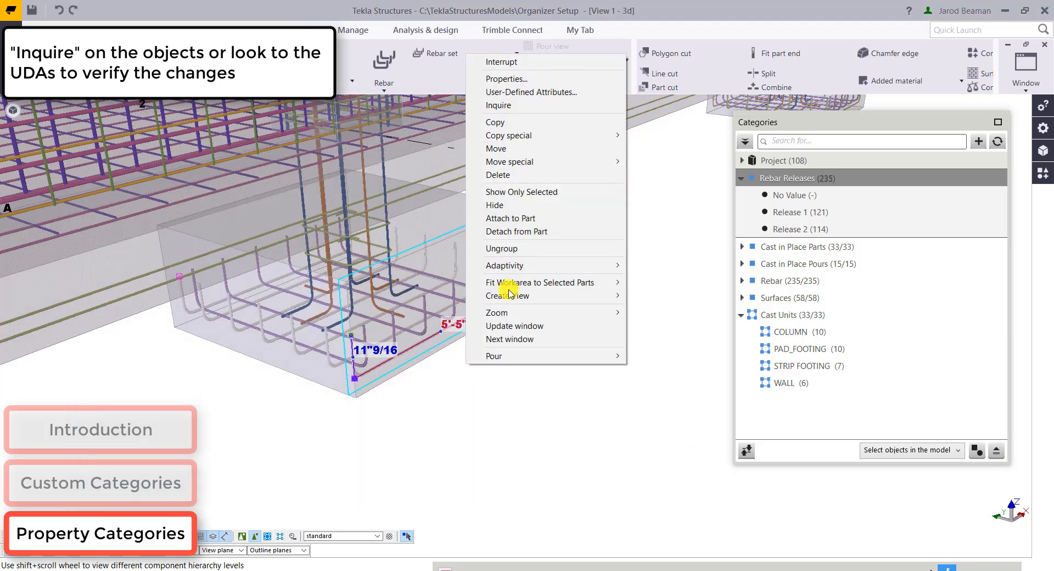
{"action": "left_click", "coordinate": [506, 79]}
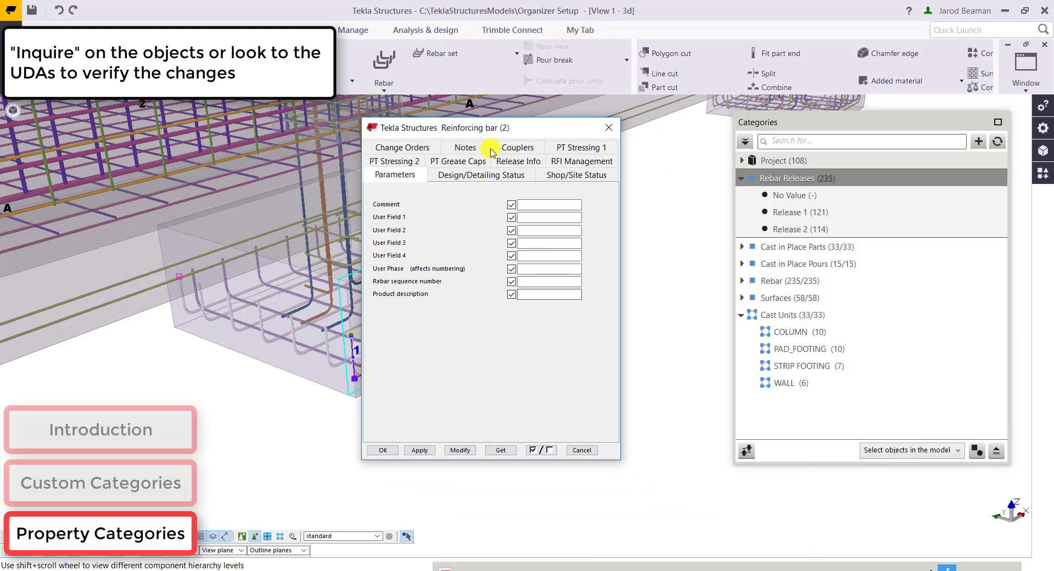
{"action": "left_click", "coordinate": [518, 147]}
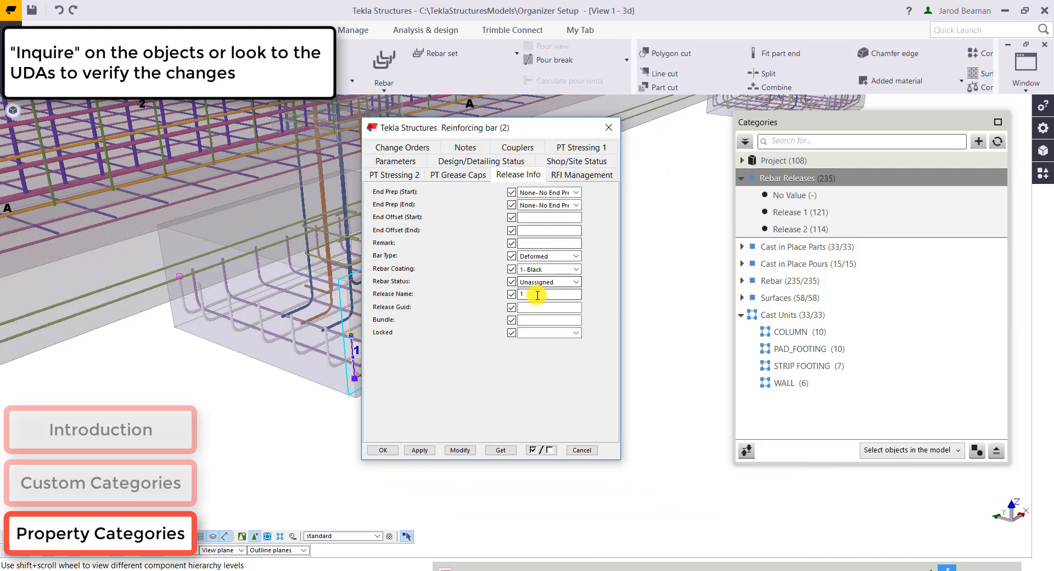